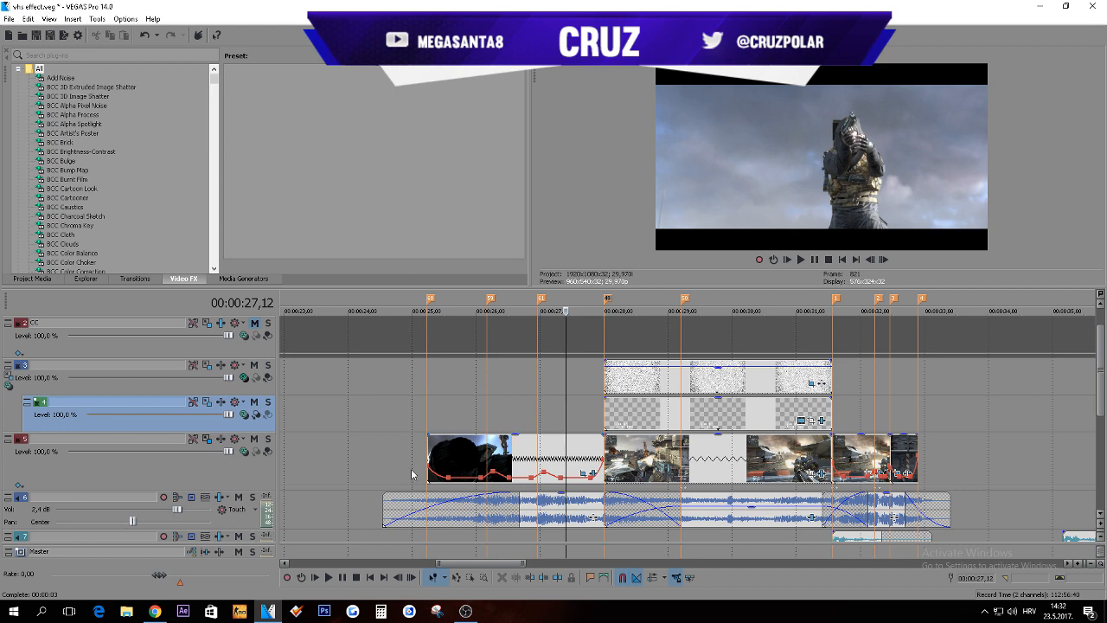
mouse_move(406, 303)
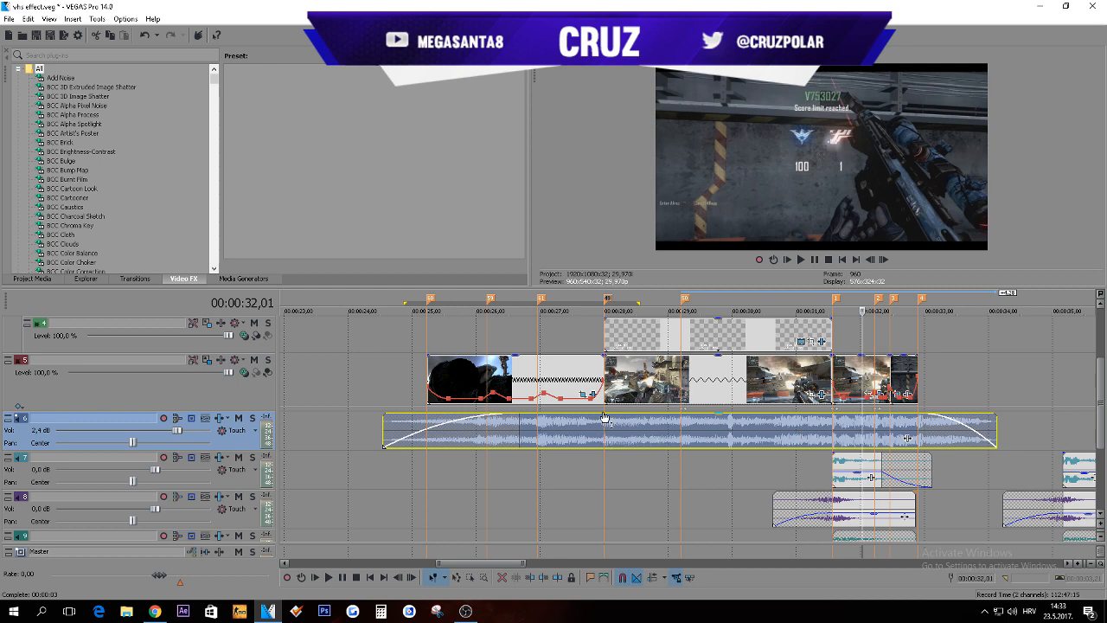
Step: Add a Muffle-preset Resonant Filter to the middle music section and lower its gain to -3 dB
click(584, 310)
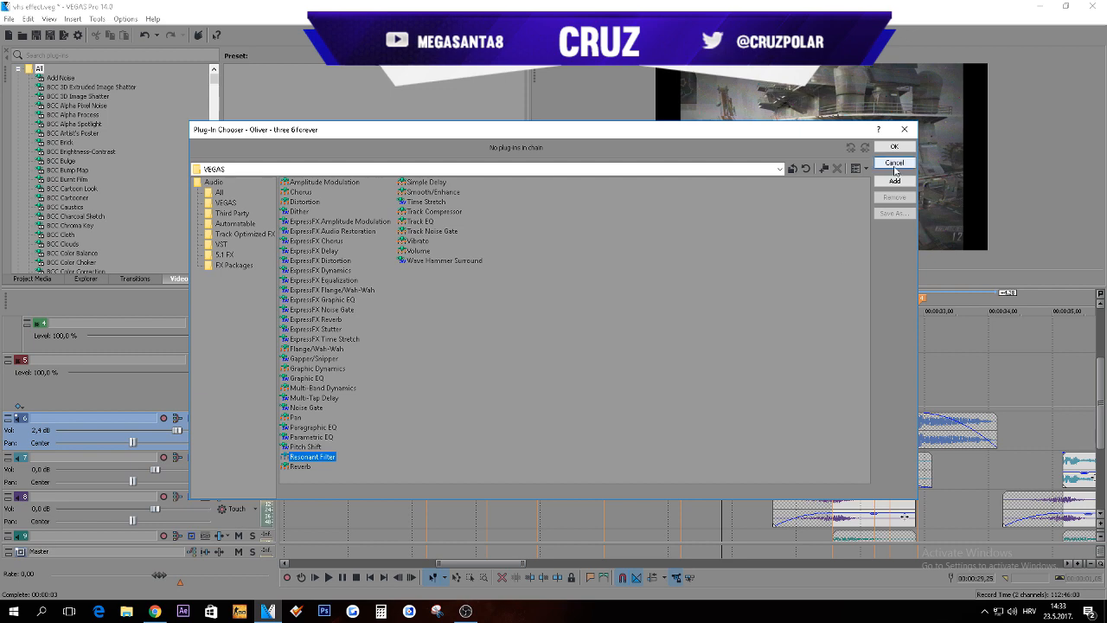
click(894, 145)
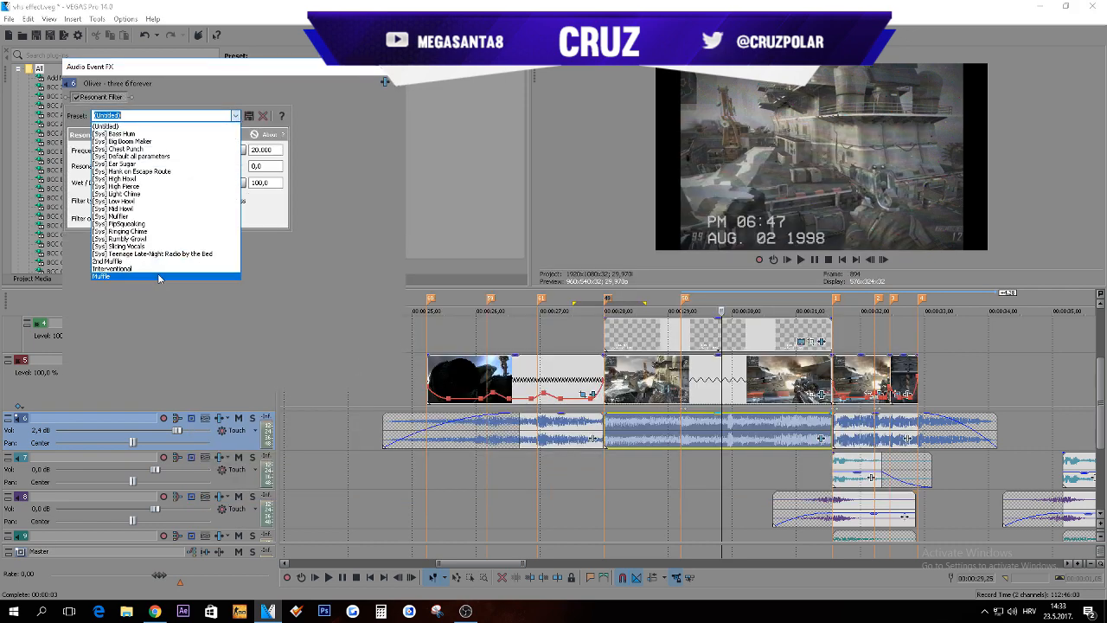
click(101, 276)
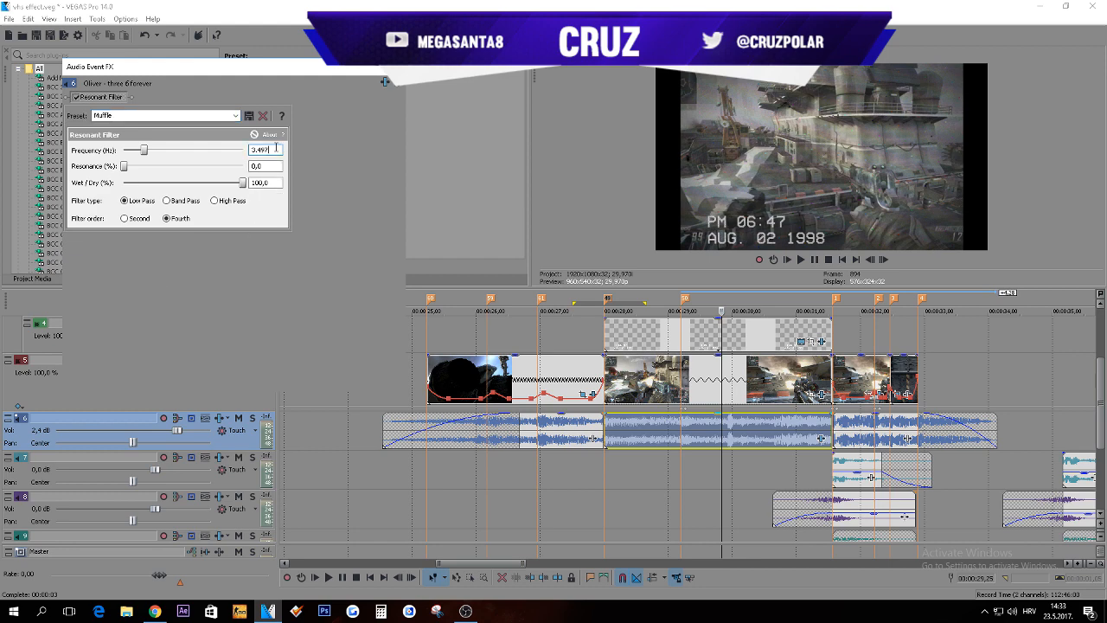
triple_click(265, 182)
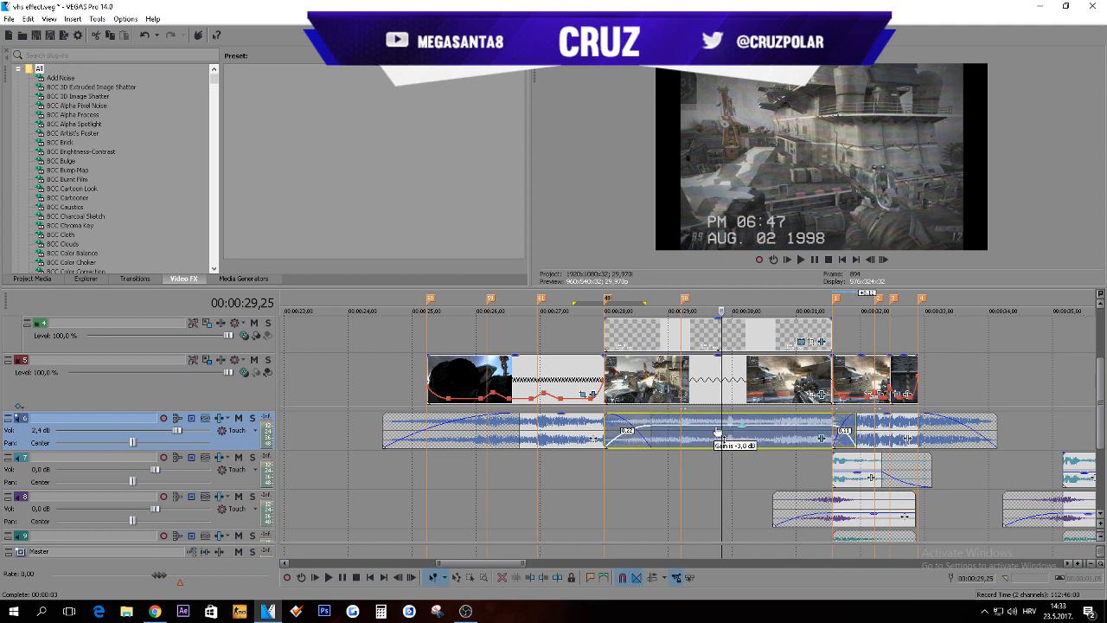
click(632, 305)
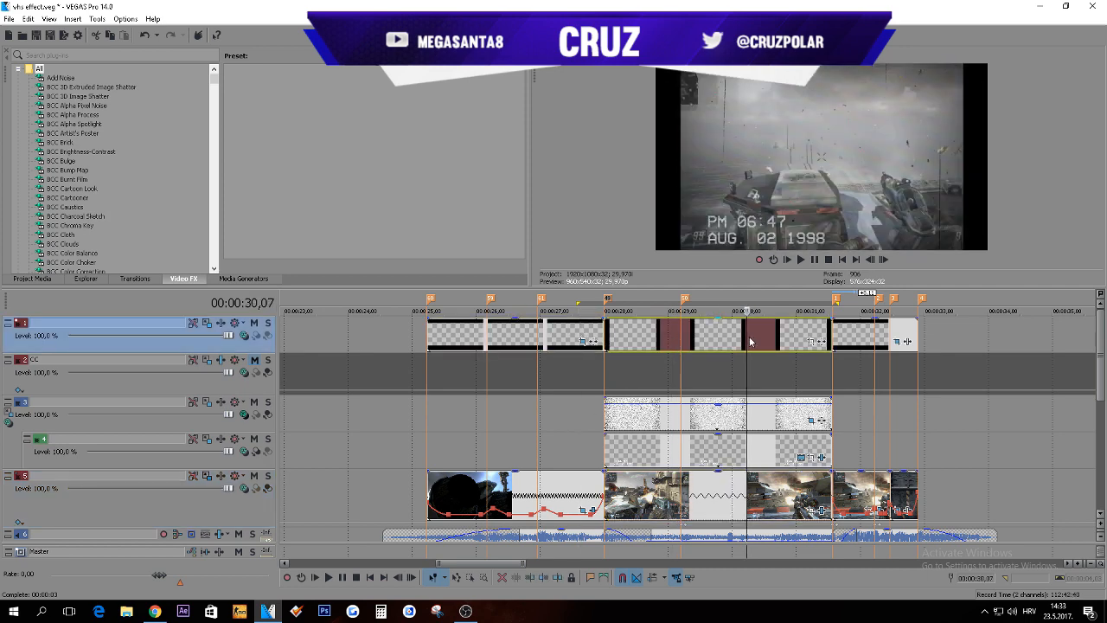
mouse_move(1095, 9)
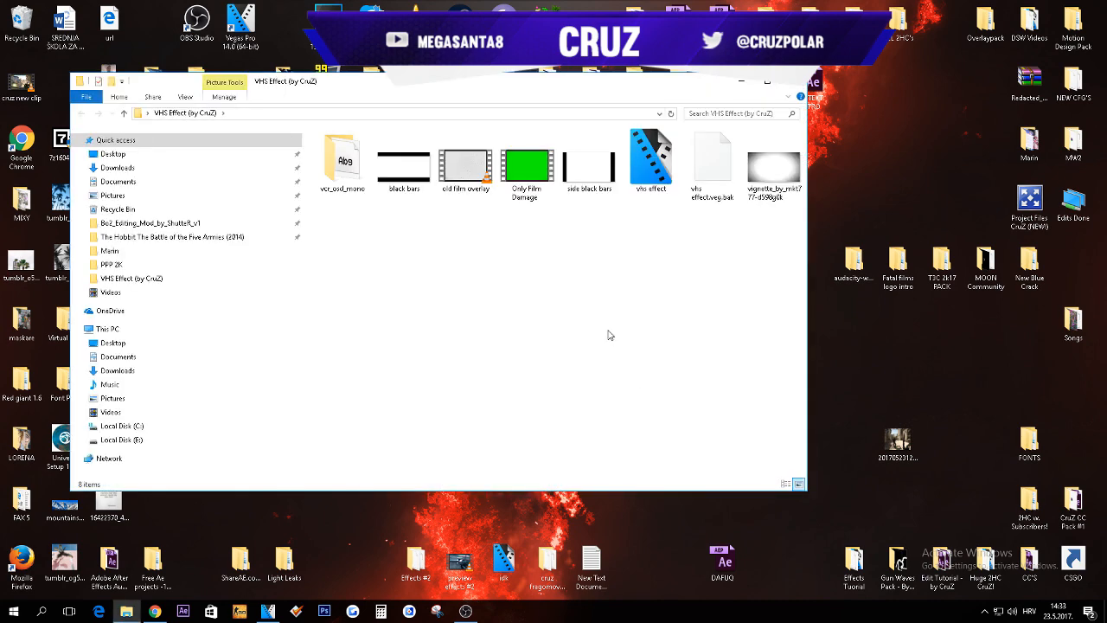
Step: Look over the black bars, vignette and film damage assets, then open Only Film Damage
key(ctrl+a)
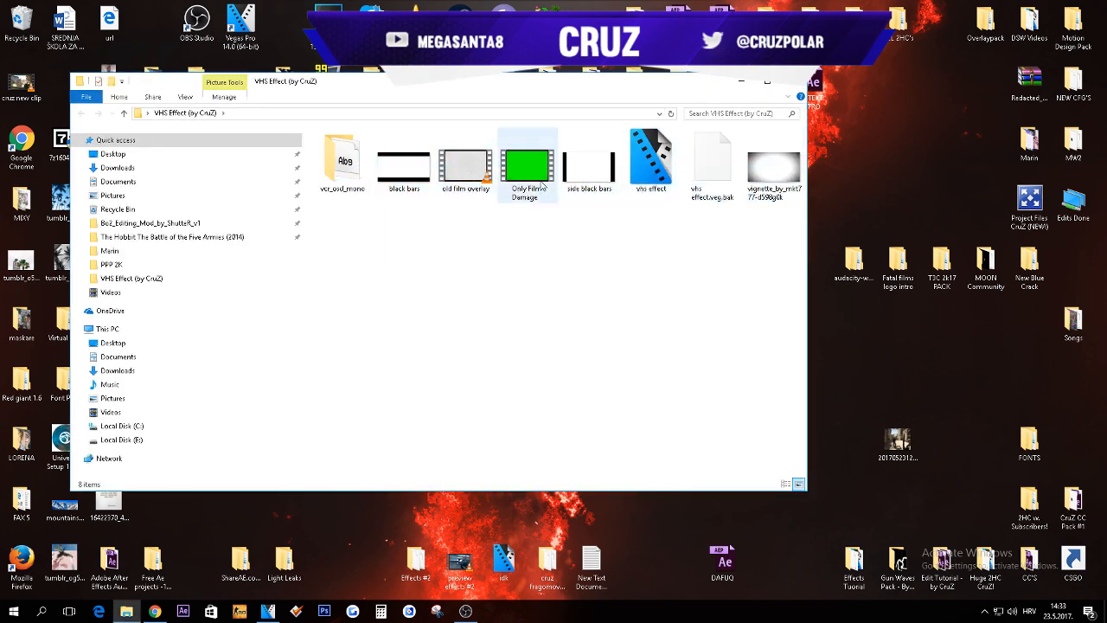
click(403, 164)
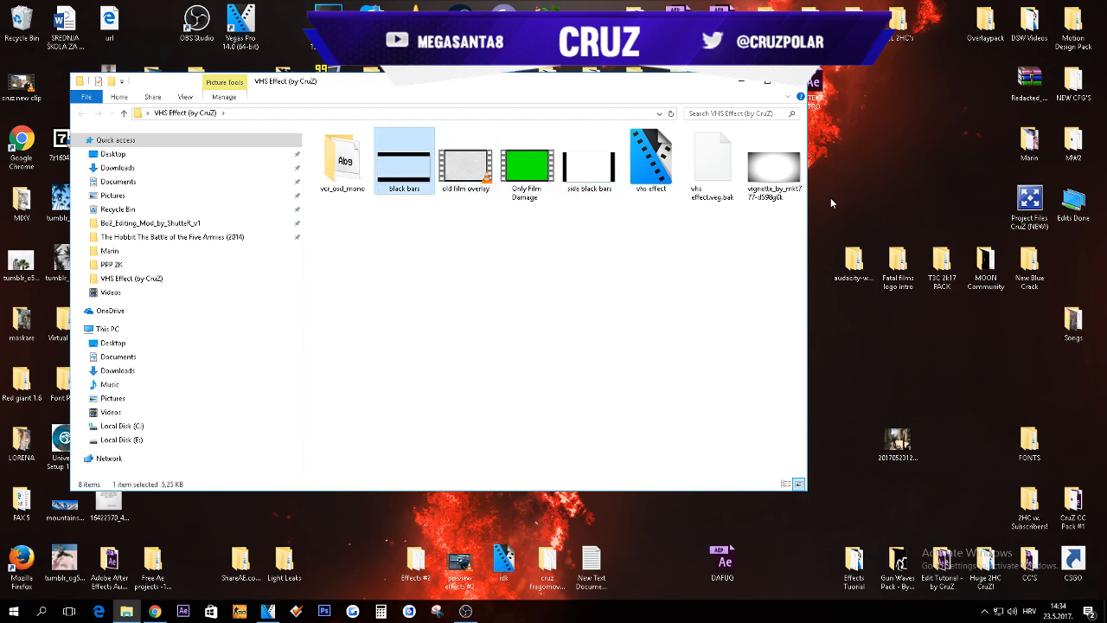
click(774, 164)
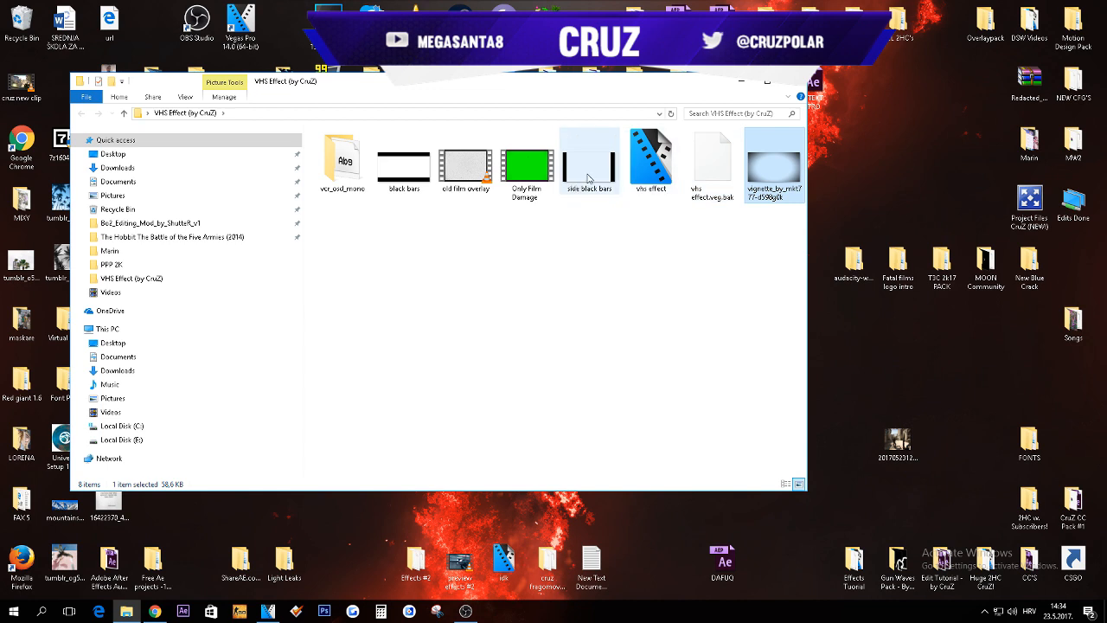
click(403, 164)
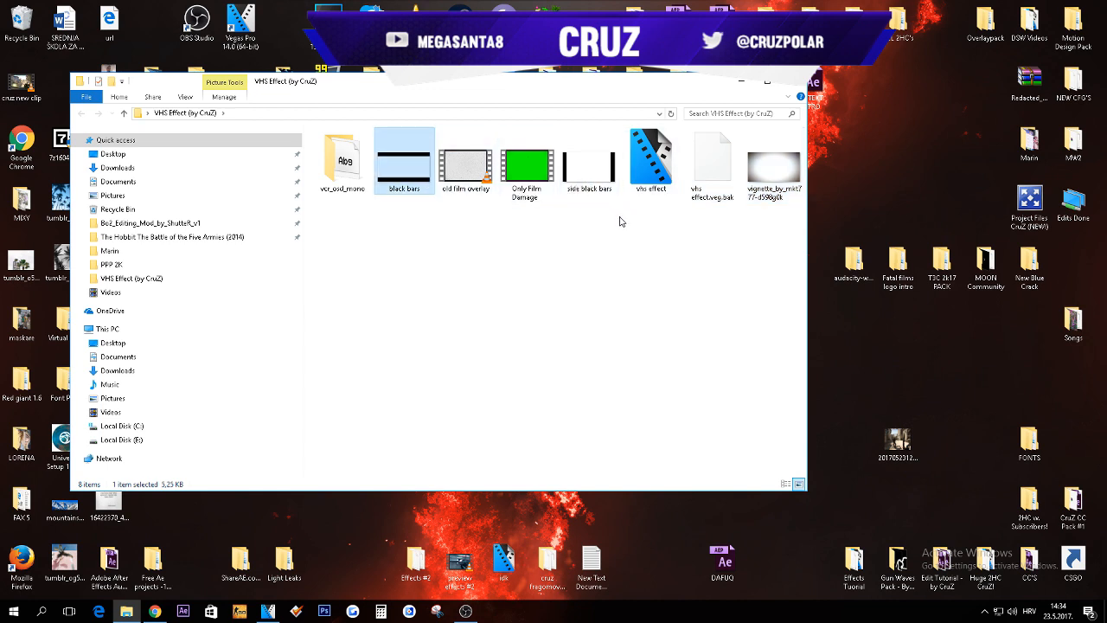
click(465, 165)
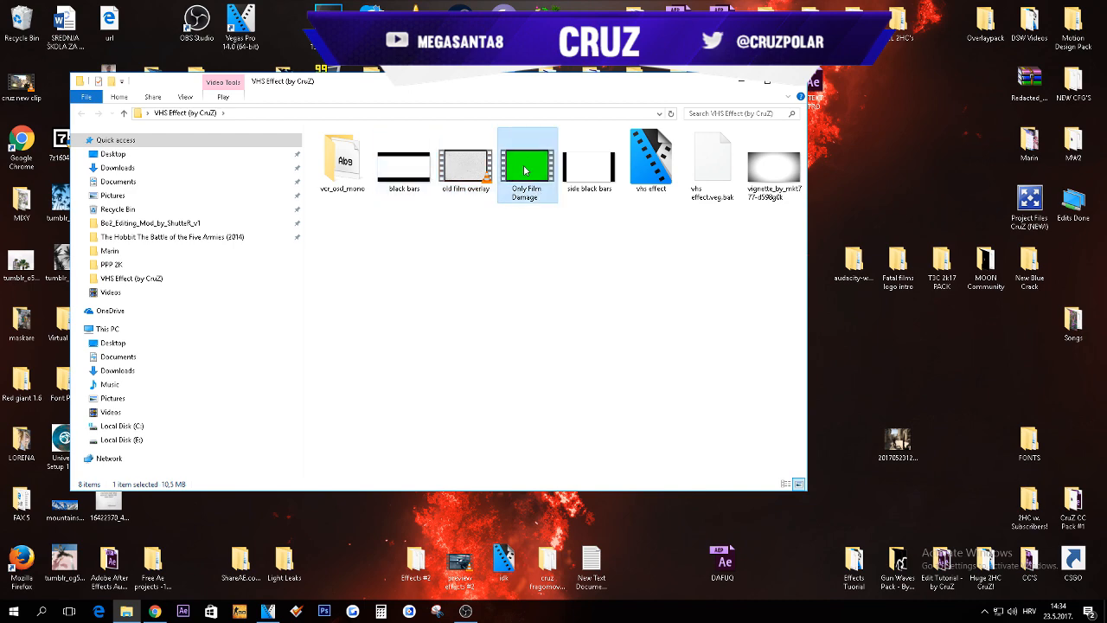
double_click(526, 165)
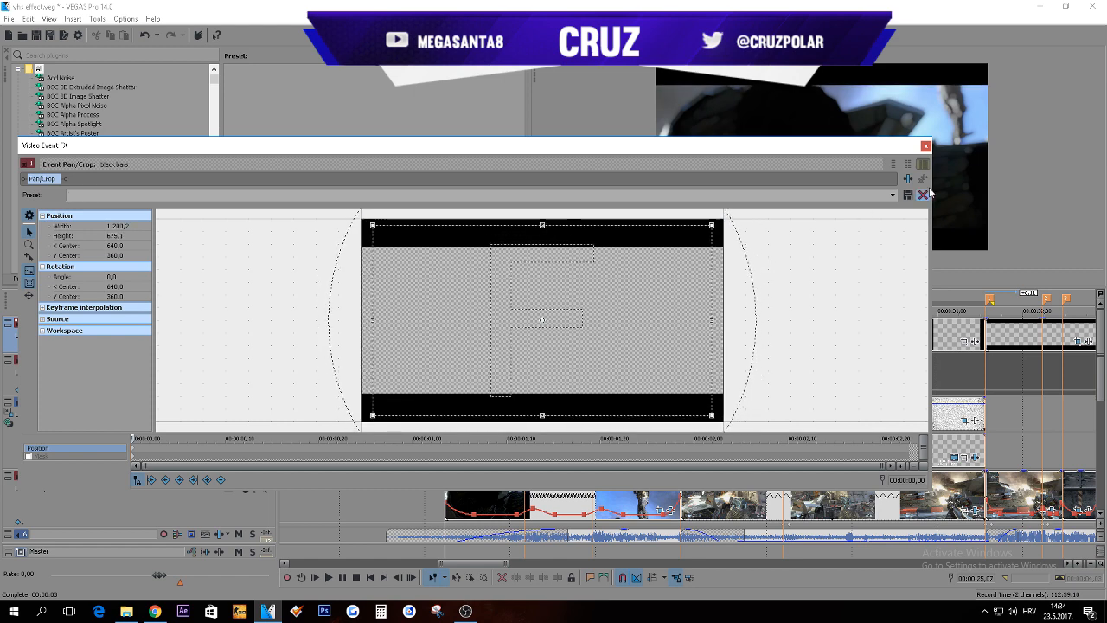
mouse_move(995, 153)
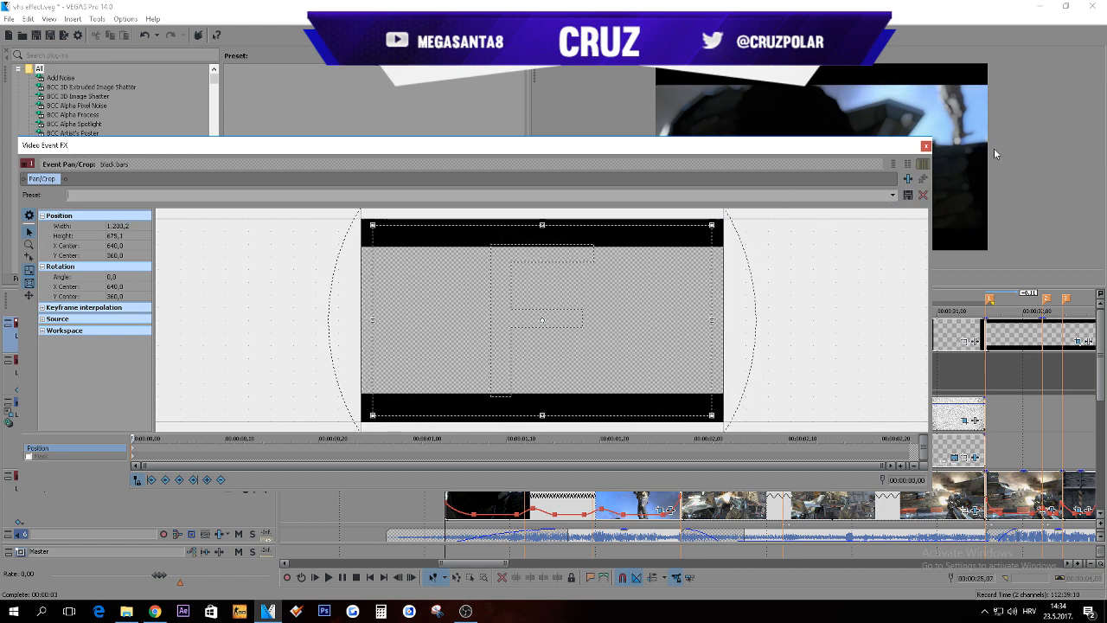
Step: Close the black bars Pan/Crop window to return to the timeline
click(924, 145)
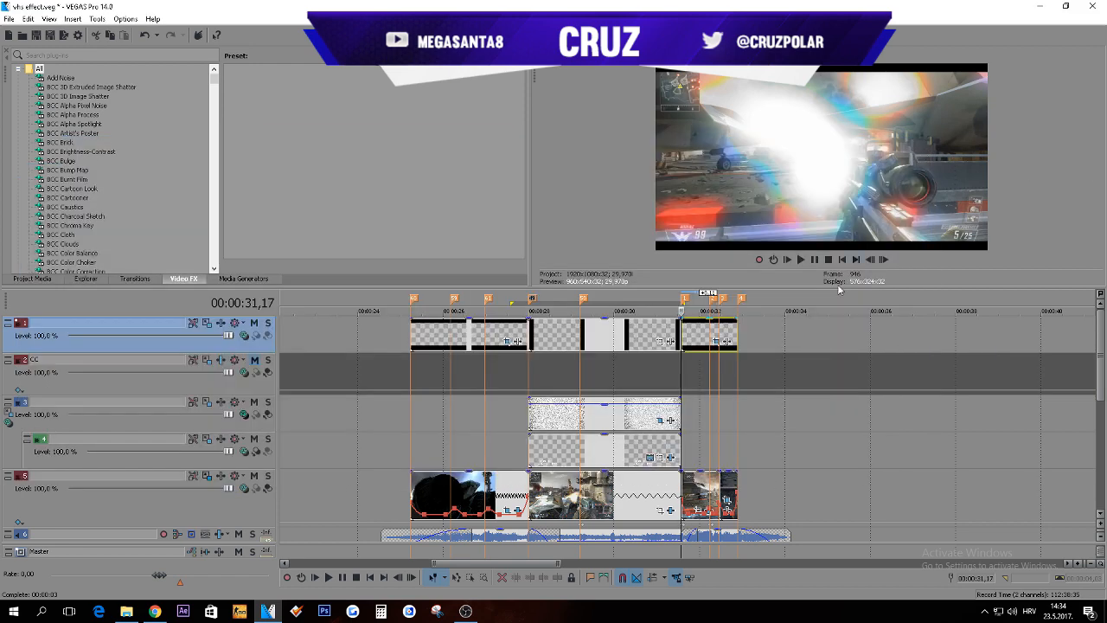
mouse_move(610, 392)
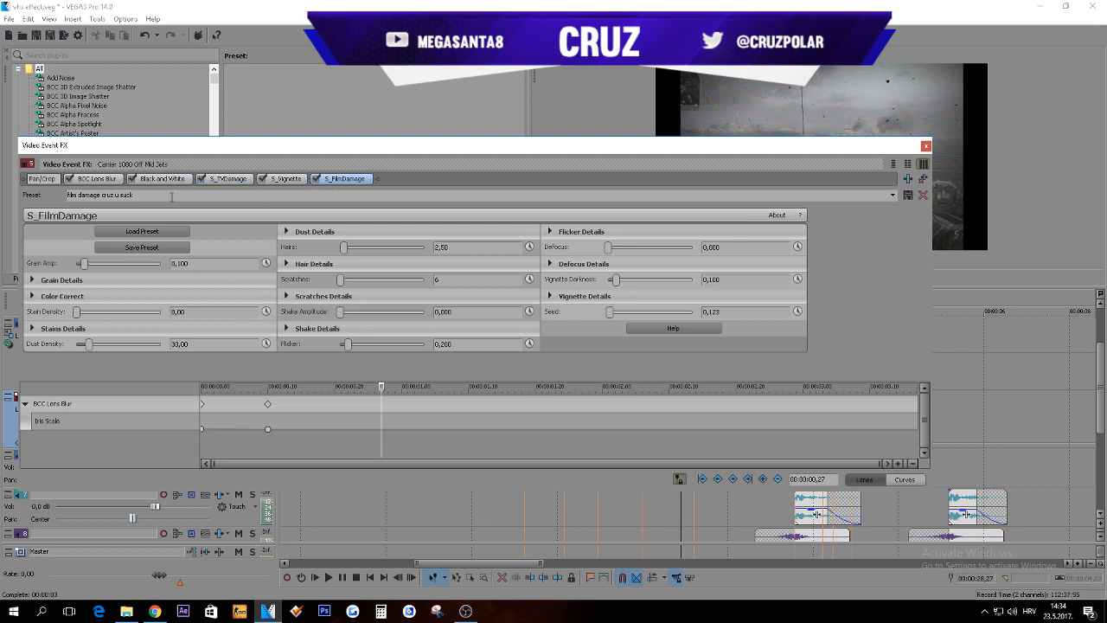
mouse_move(444, 373)
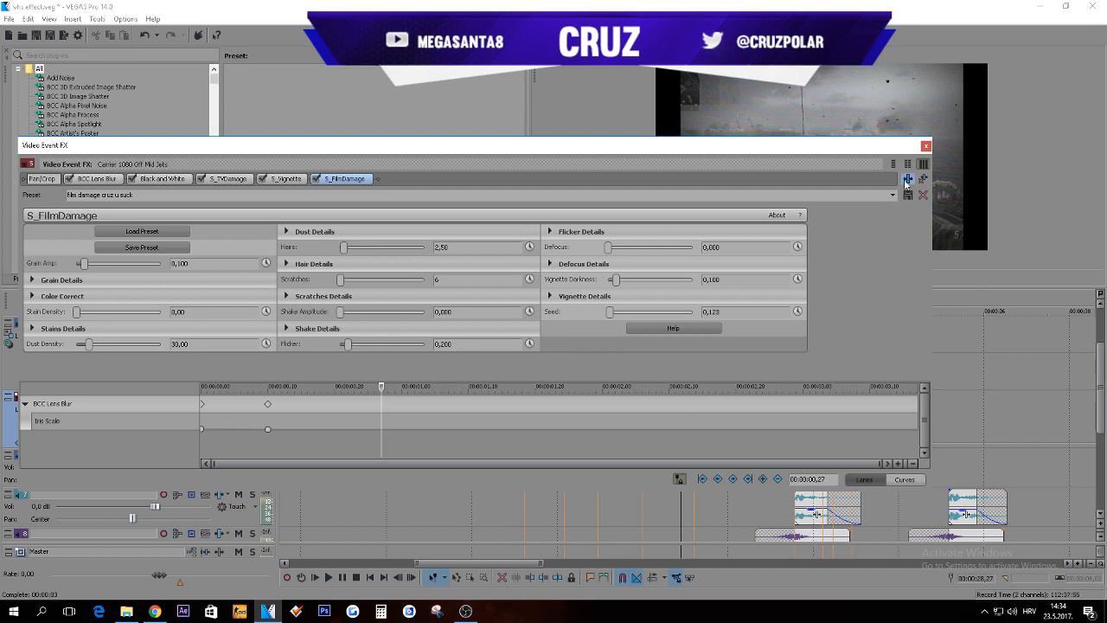
Step: Begin saving the effect chain as package 'VHS', cancel, then view the Black and White effect
click(909, 179)
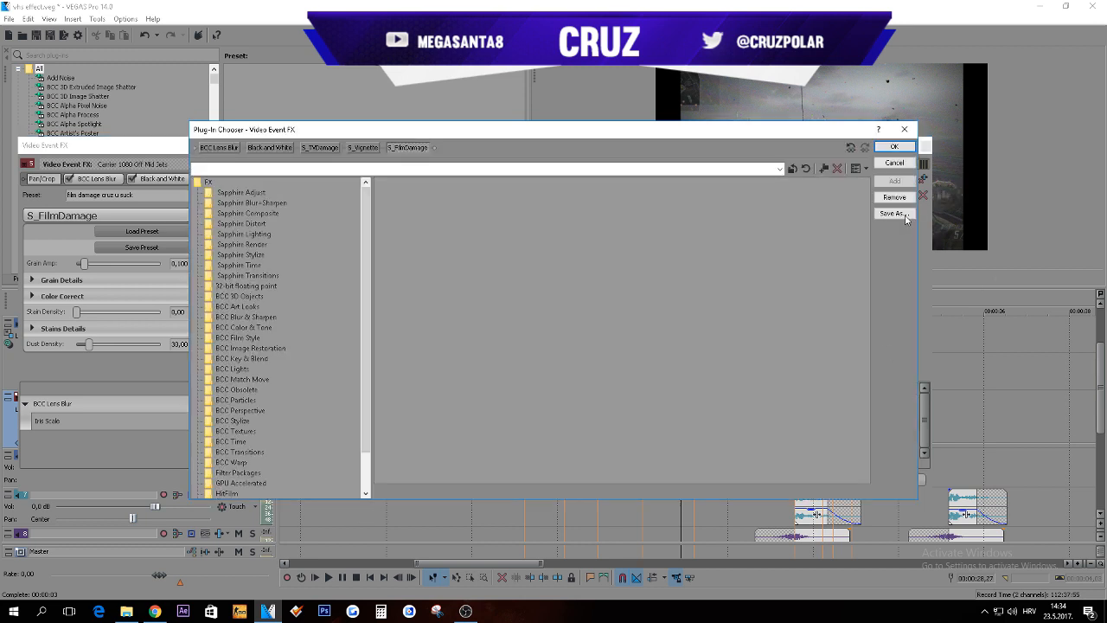
click(893, 214)
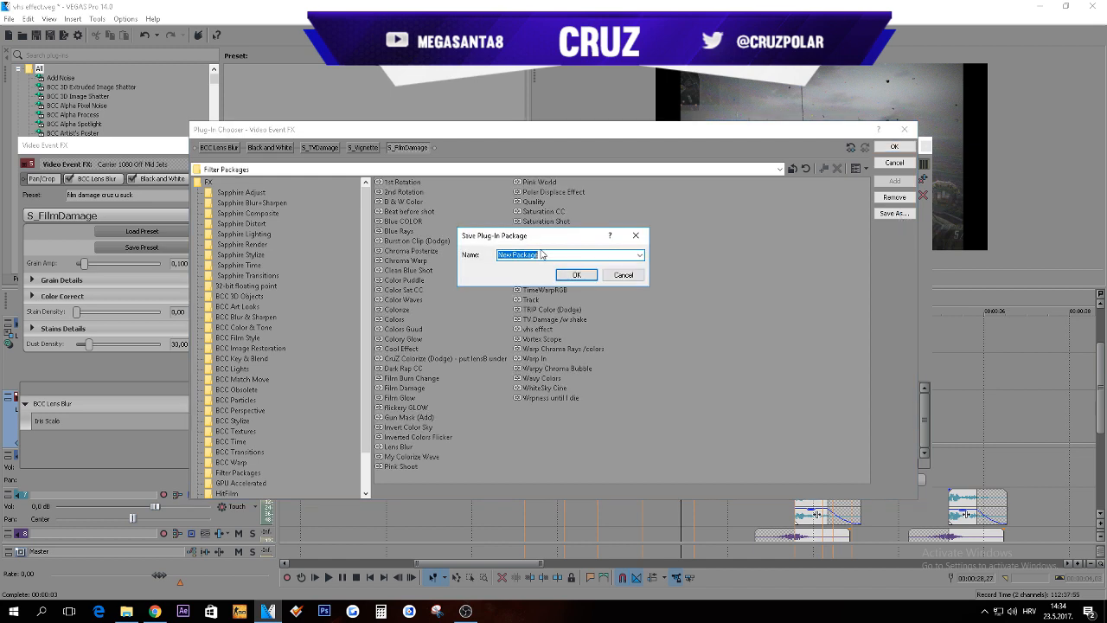
text(VHS)
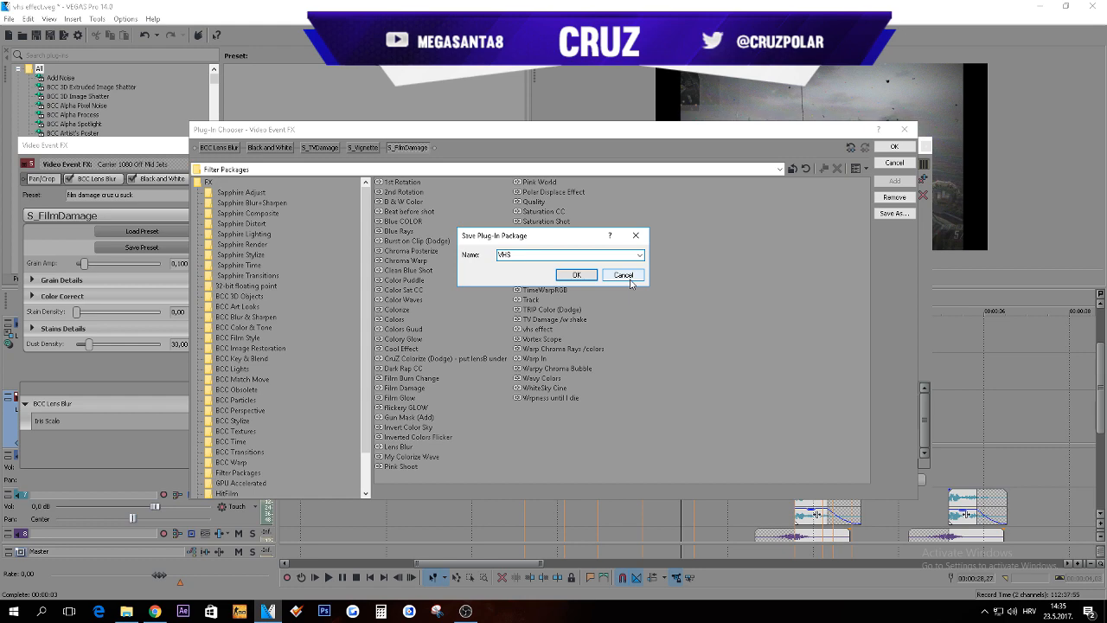
click(576, 274)
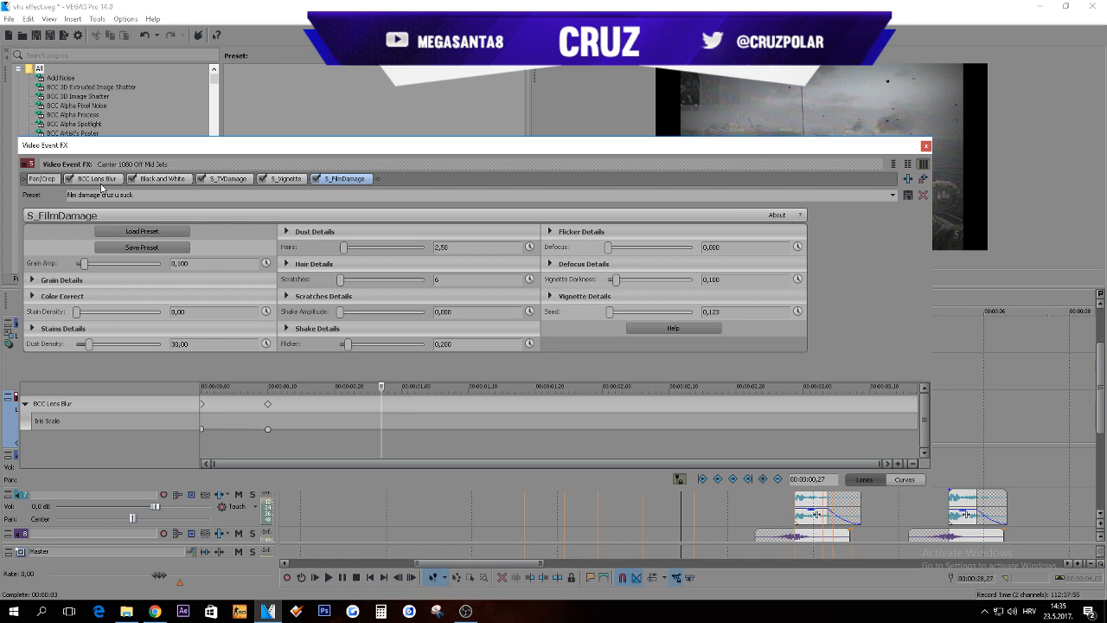
click(92, 179)
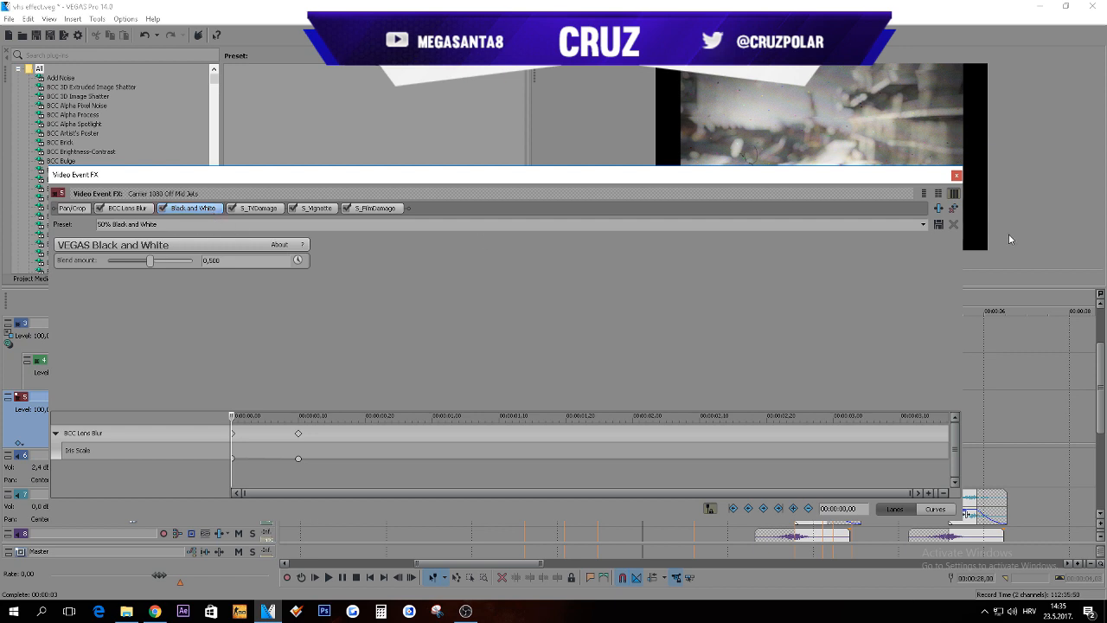
Step: Keep the 50% Black and White preset and show the S_TVDamage settings
click(923, 224)
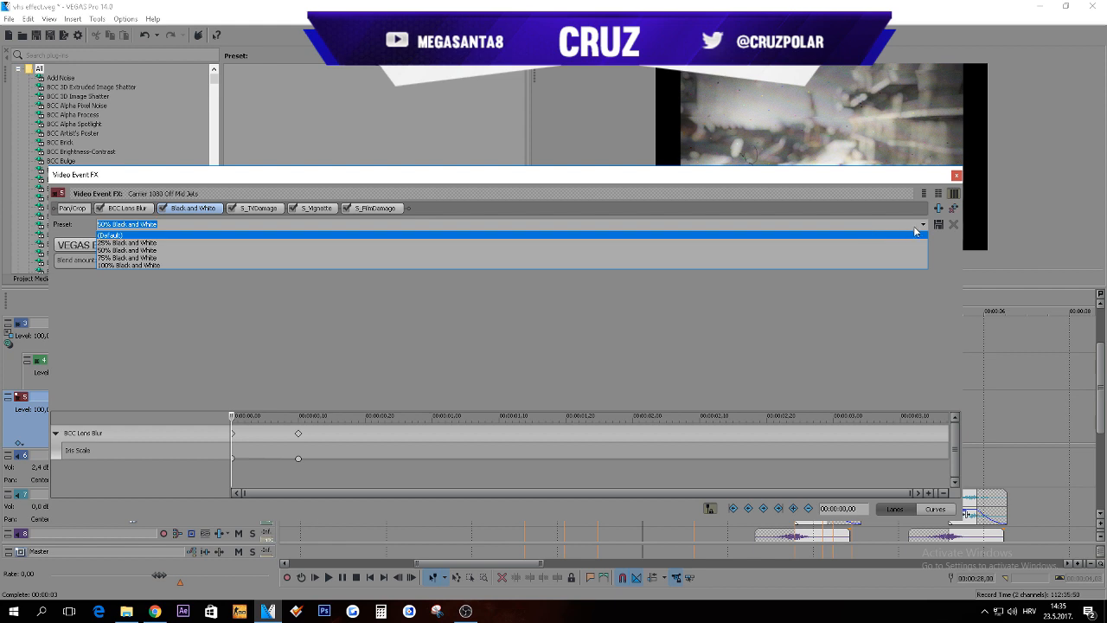
click(126, 223)
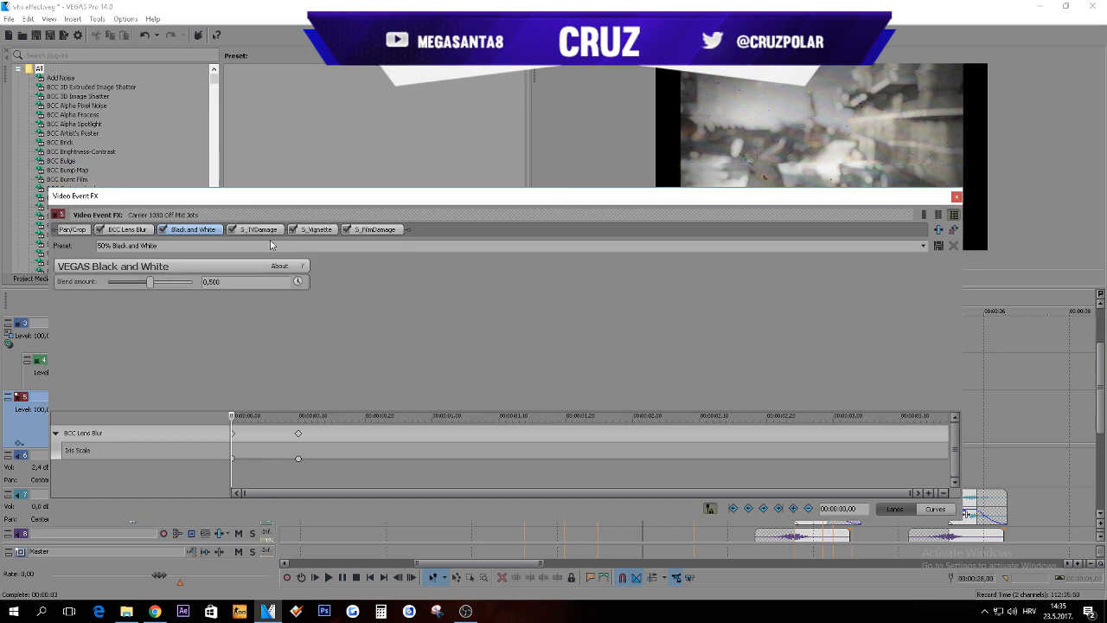
click(253, 229)
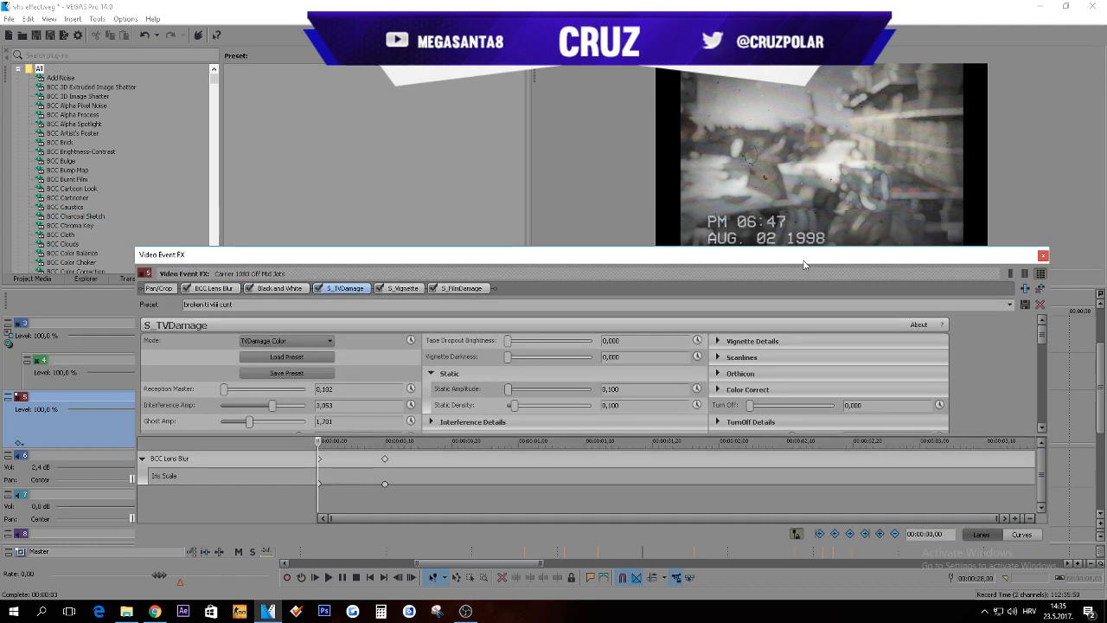
mouse_move(400, 319)
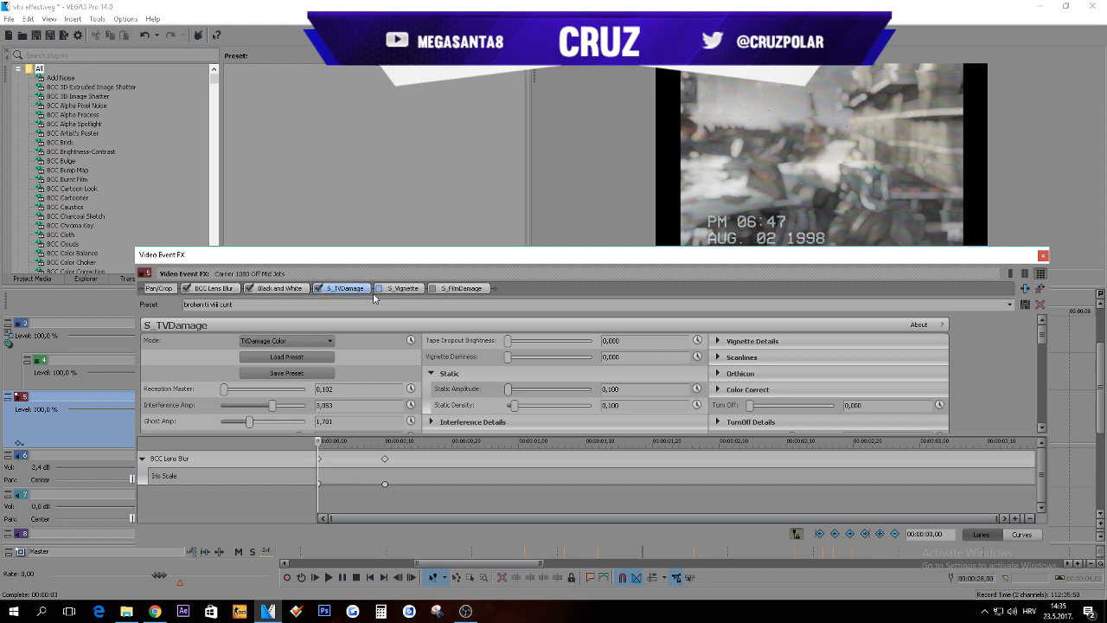
mouse_move(686, 276)
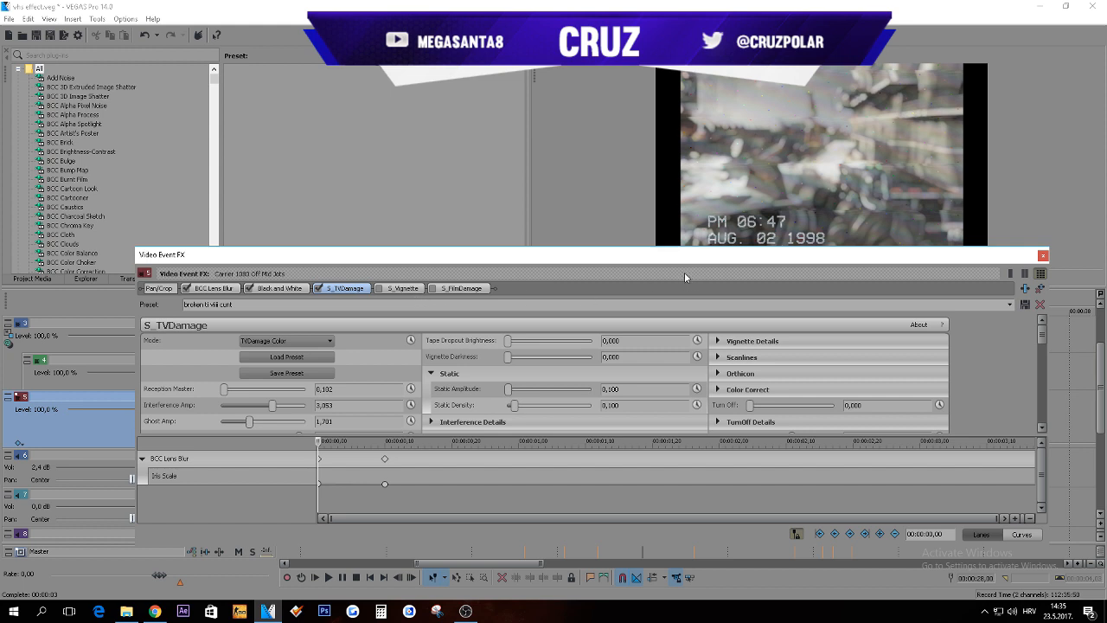
mouse_move(837, 182)
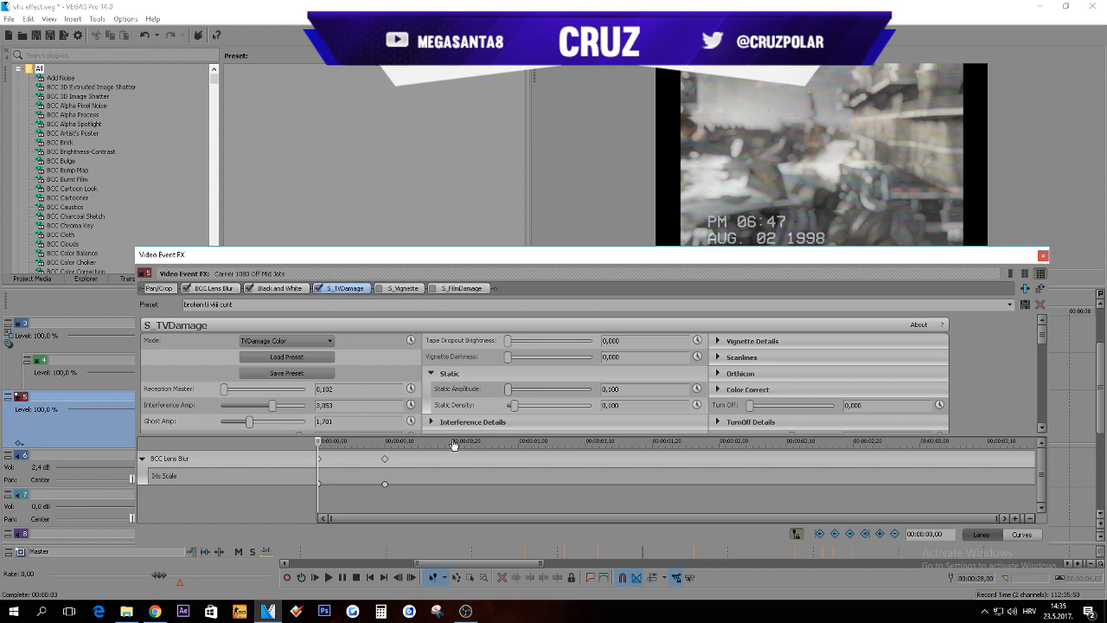
mouse_move(463, 493)
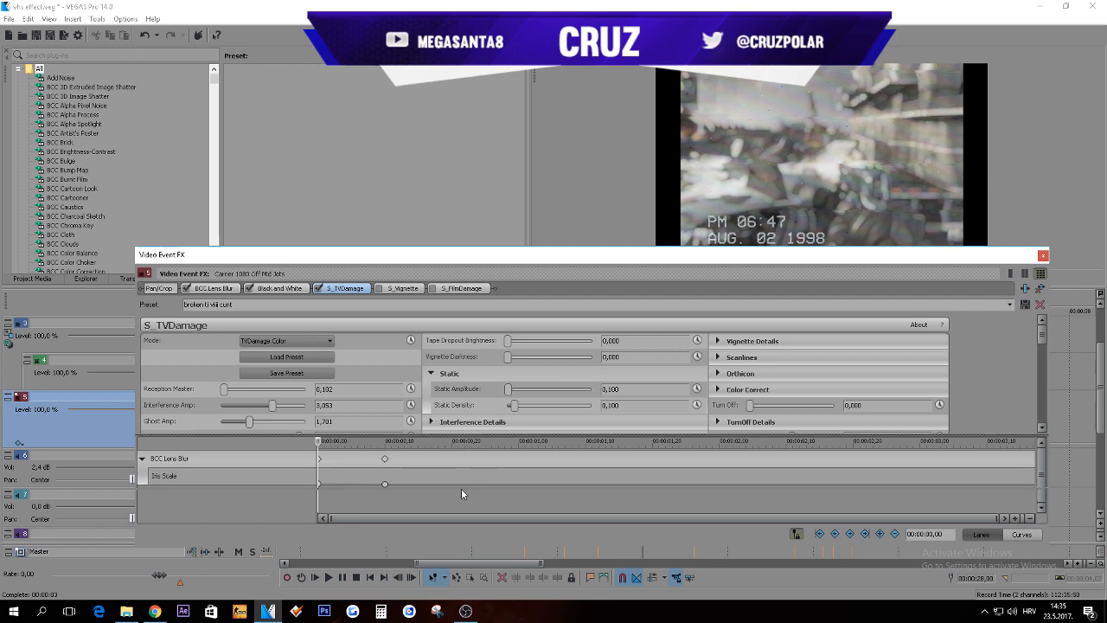
Step: Hide keyframes and switch this clip's TV Damage effect to a different saved preset
click(432, 422)
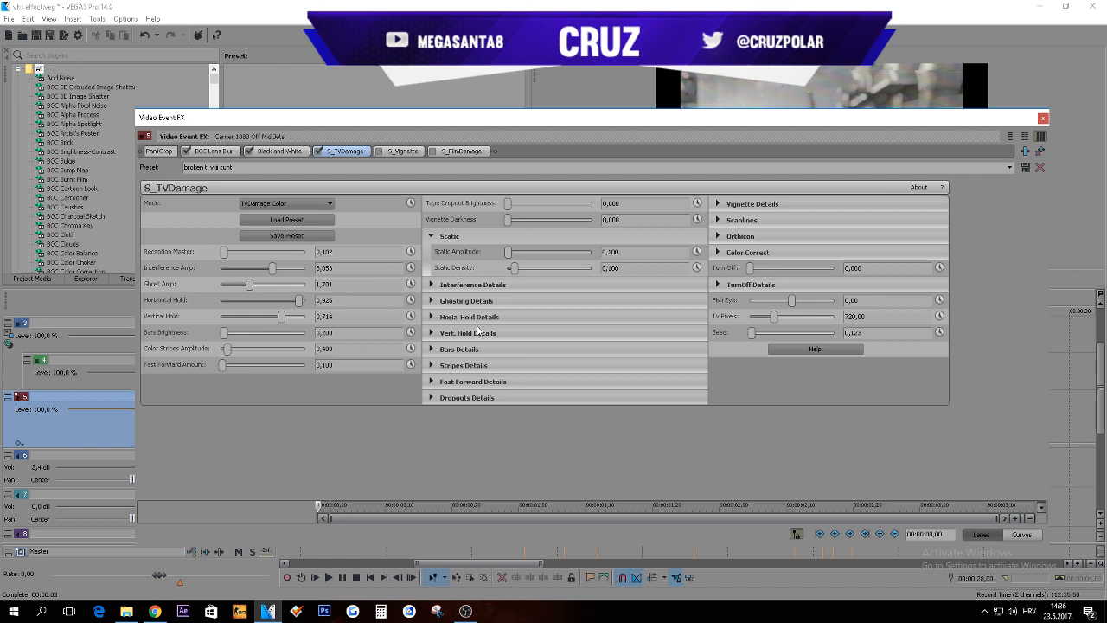
mouse_move(218, 233)
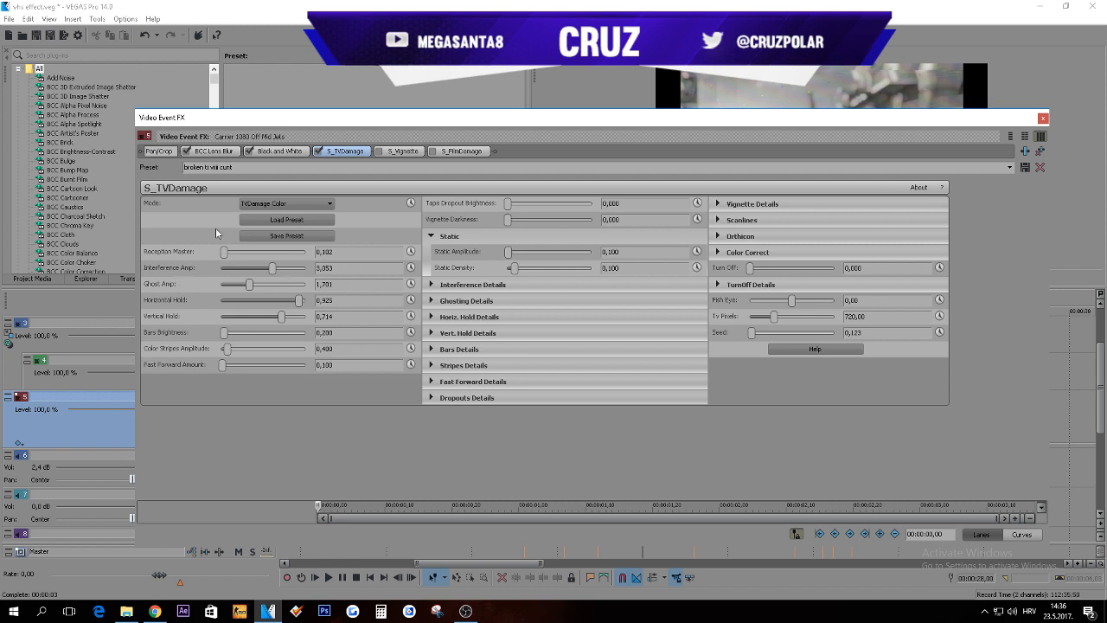
mouse_move(917, 199)
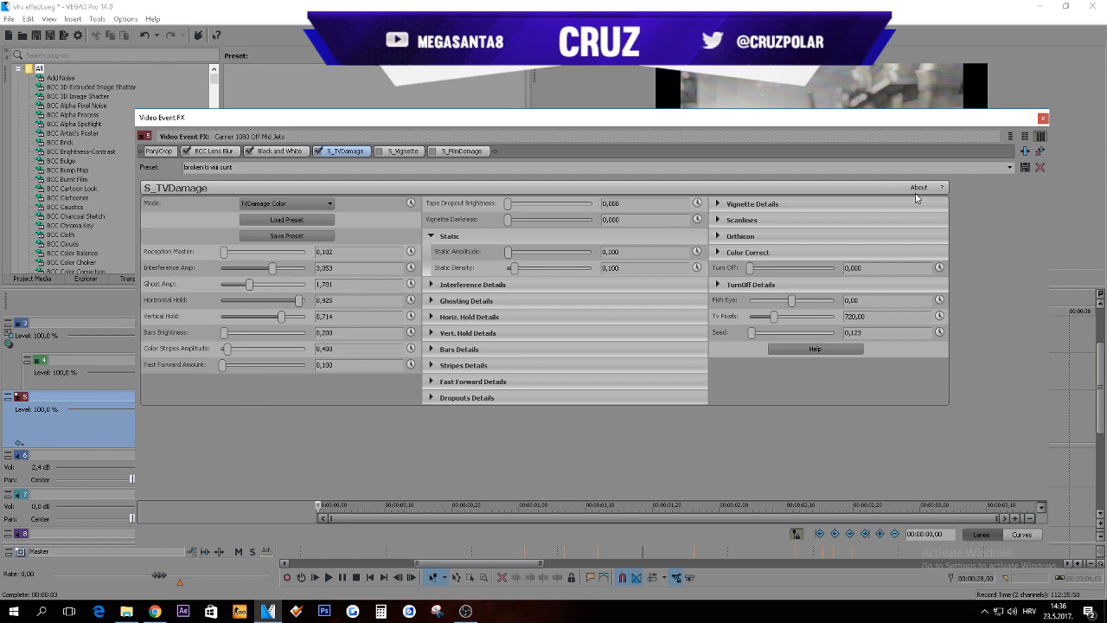
click(1009, 135)
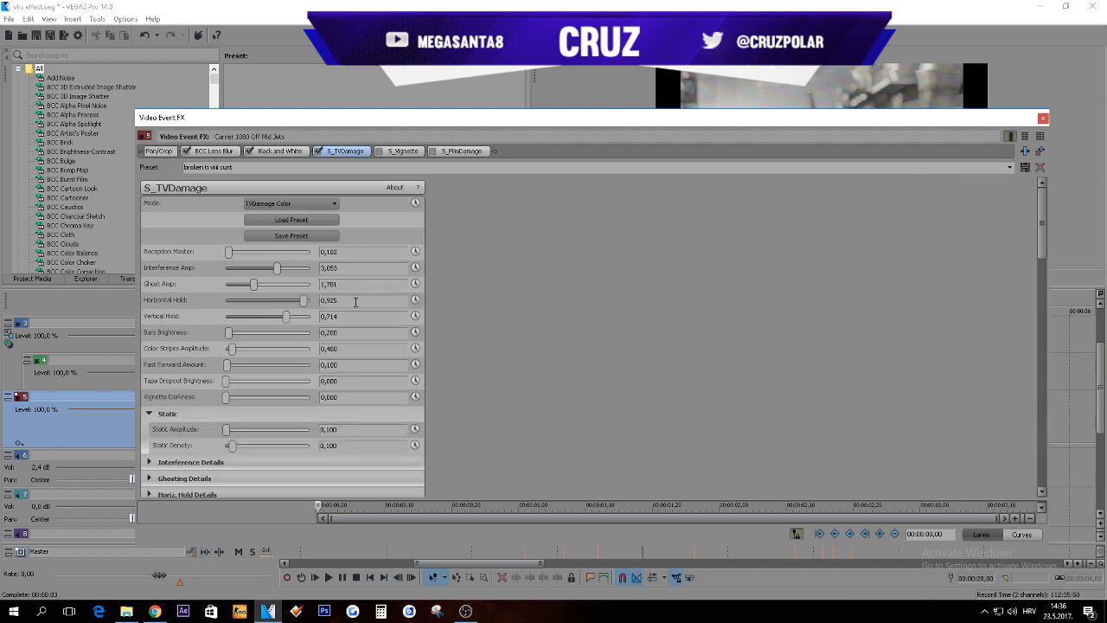
click(1039, 136)
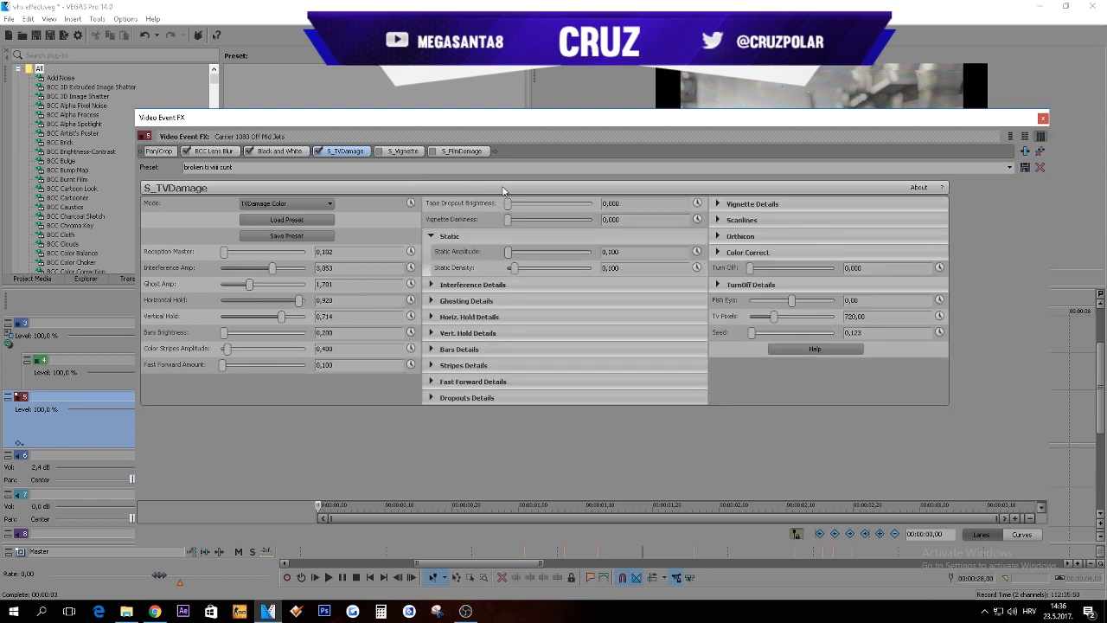
click(1009, 167)
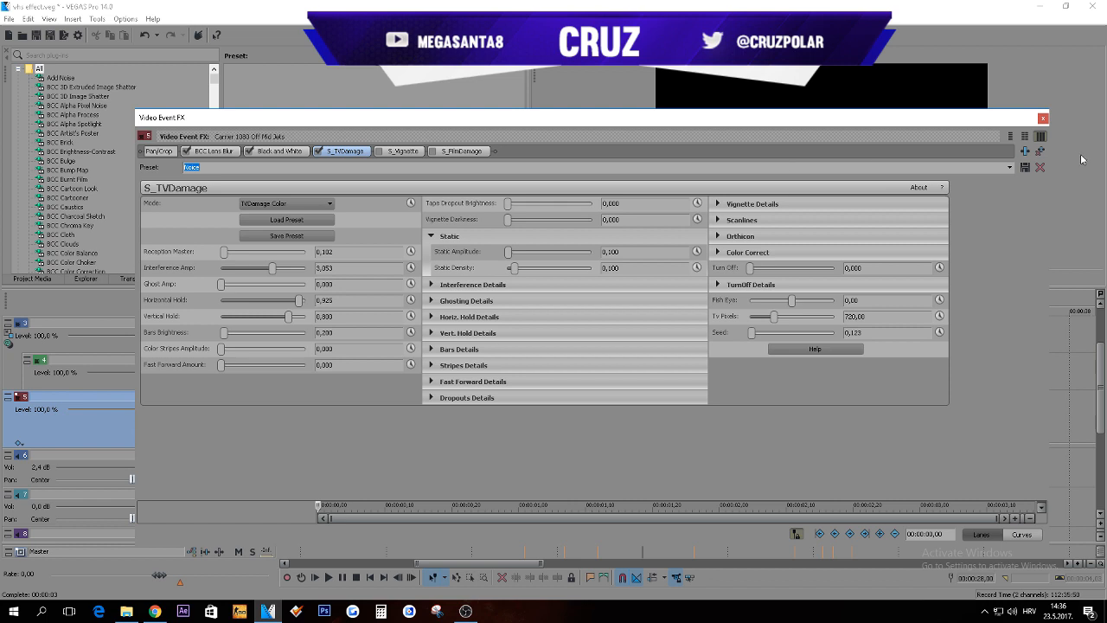
click(1009, 167)
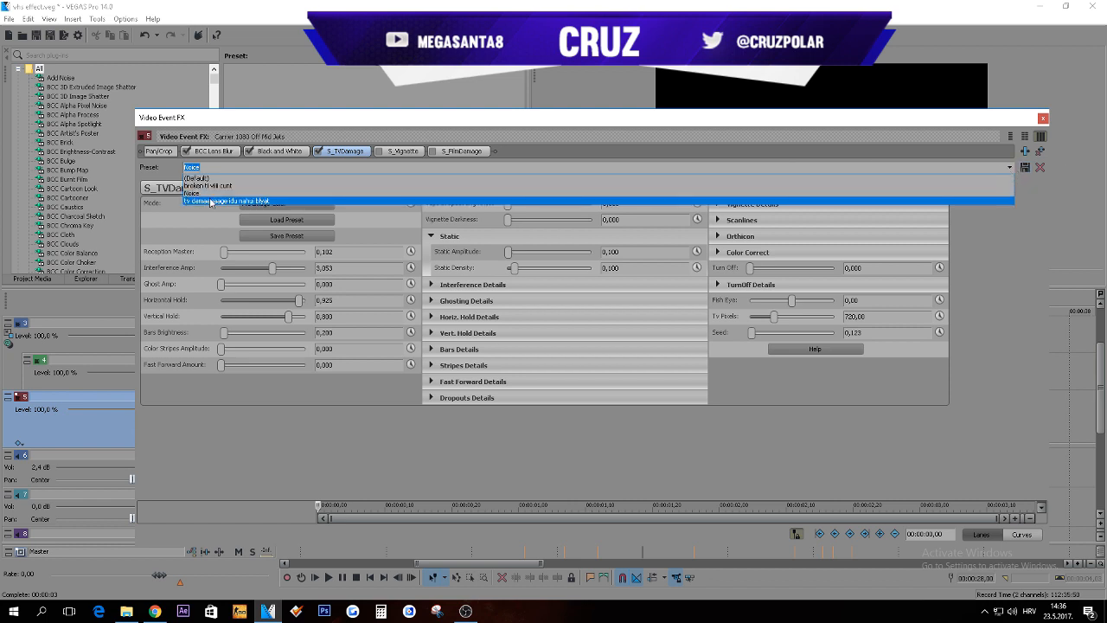
click(228, 200)
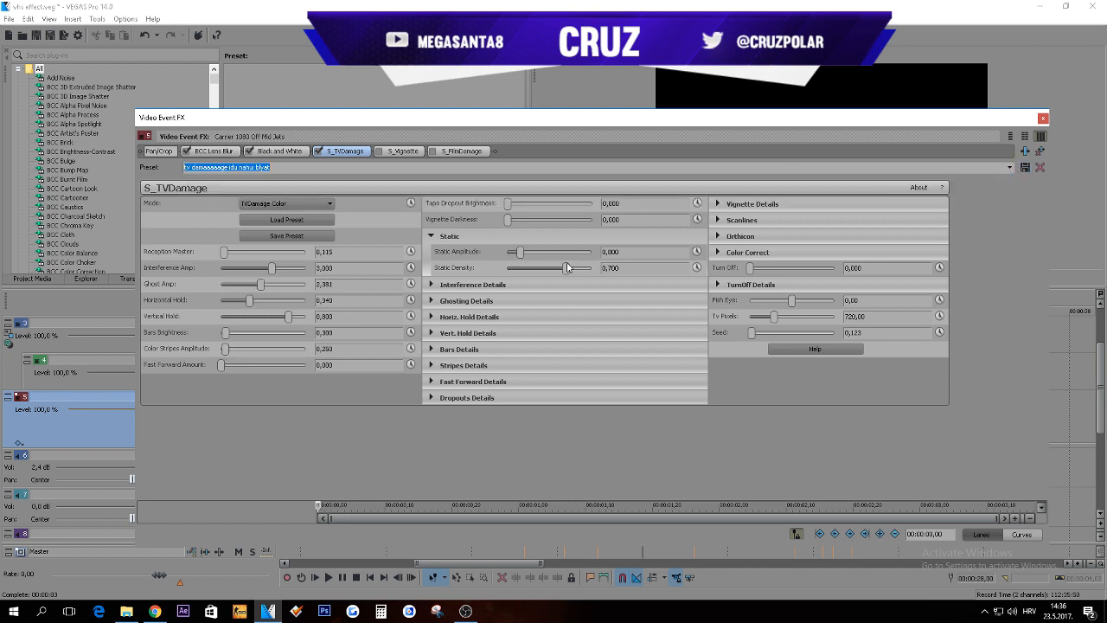
mouse_move(669, 110)
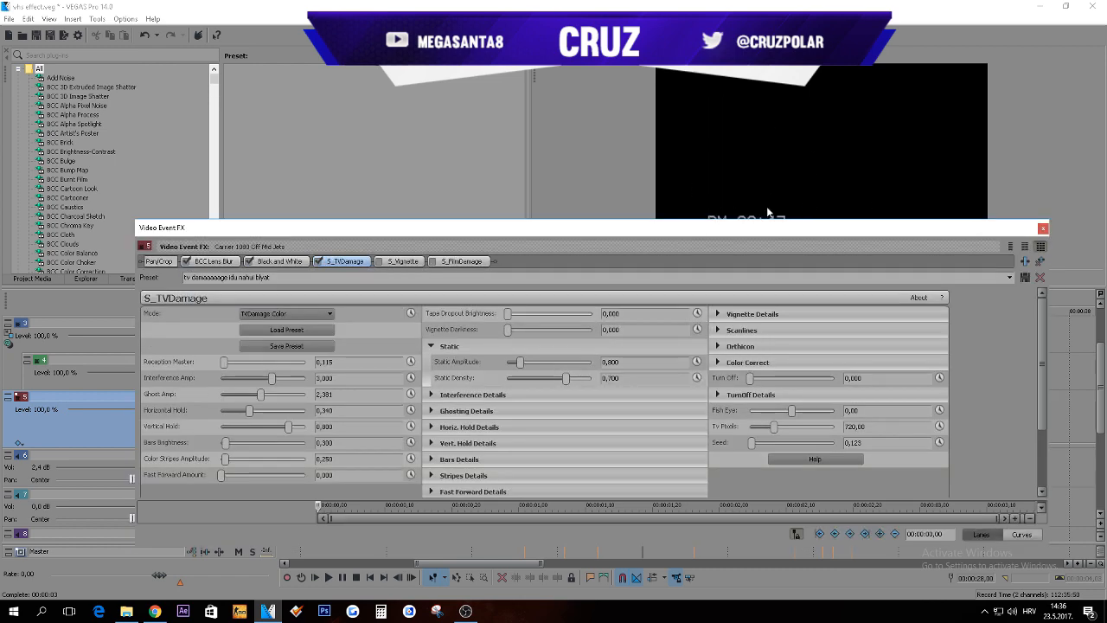
mouse_move(779, 168)
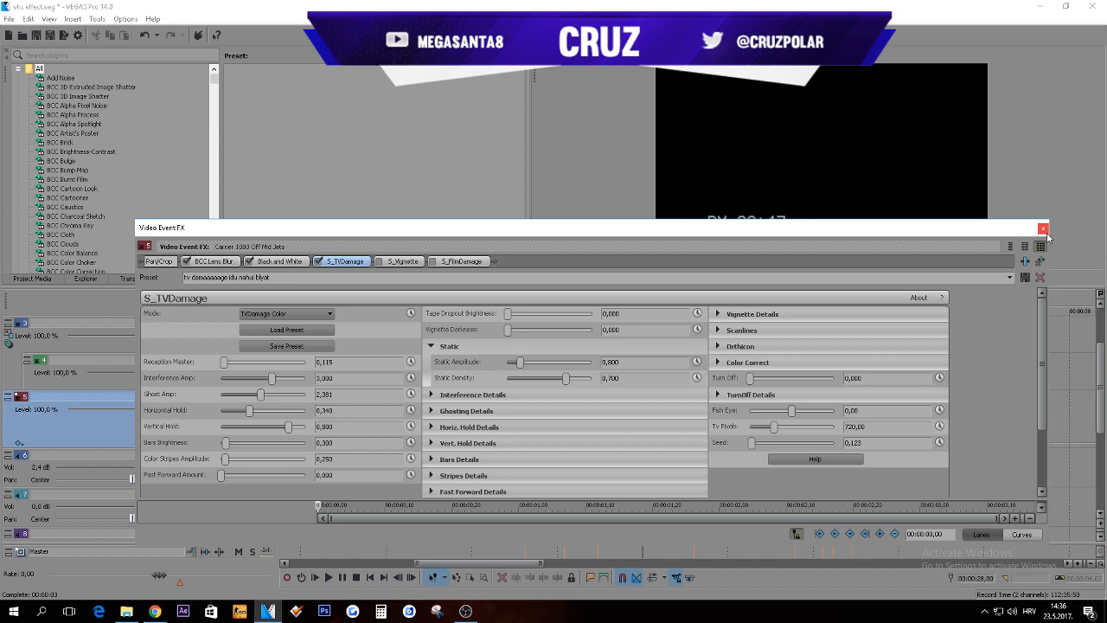
mouse_move(1044, 239)
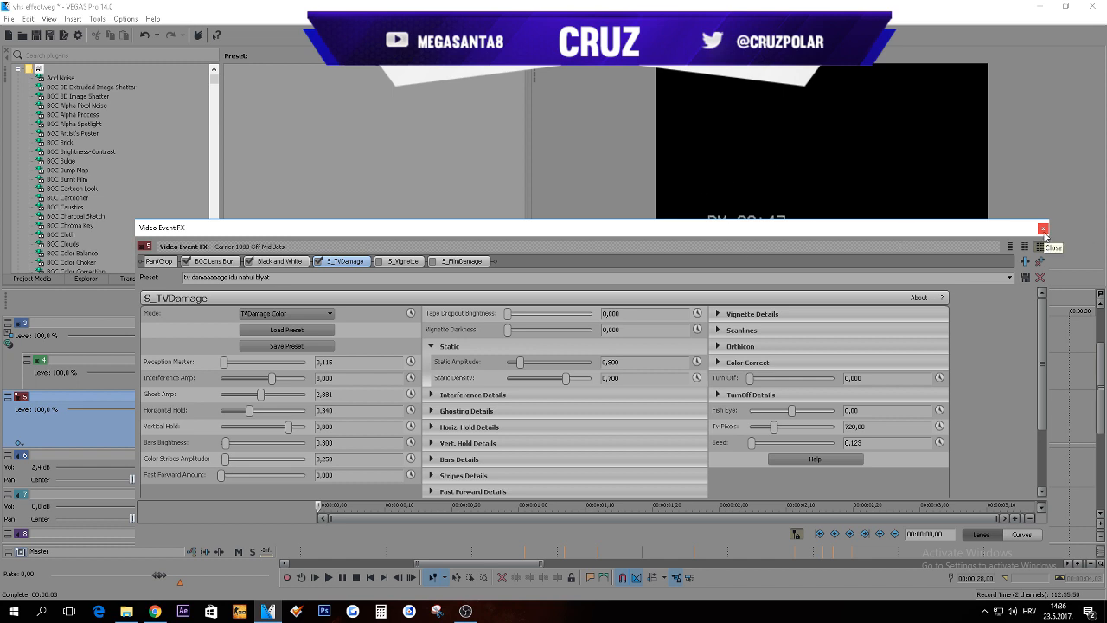
Step: Apply the first saved TV Damage preset to another clip and uncover the preview
click(1043, 228)
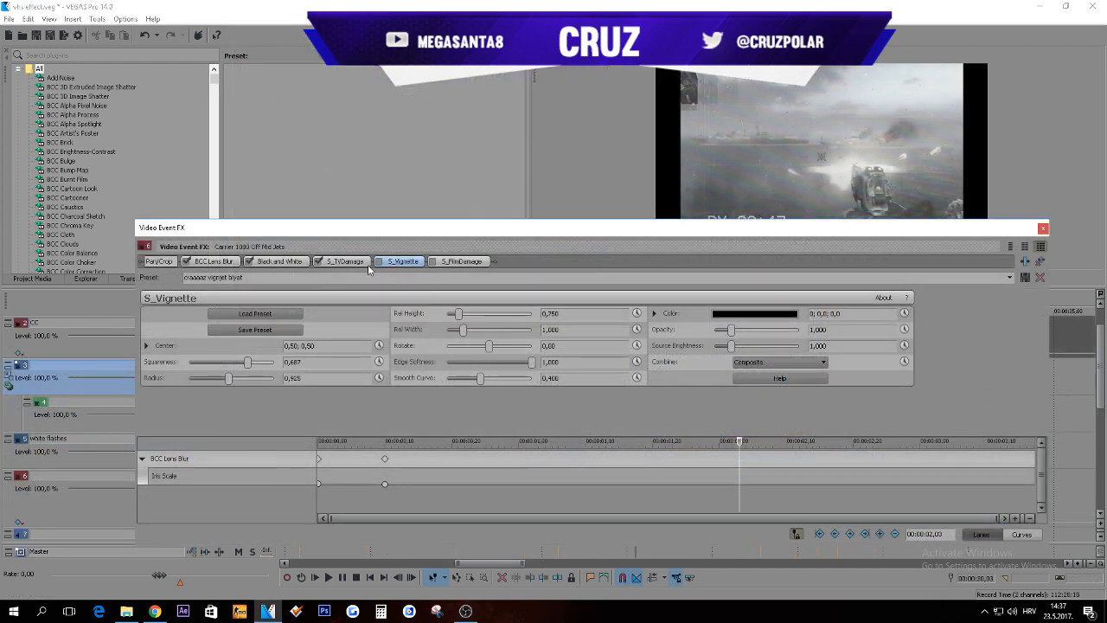
click(342, 260)
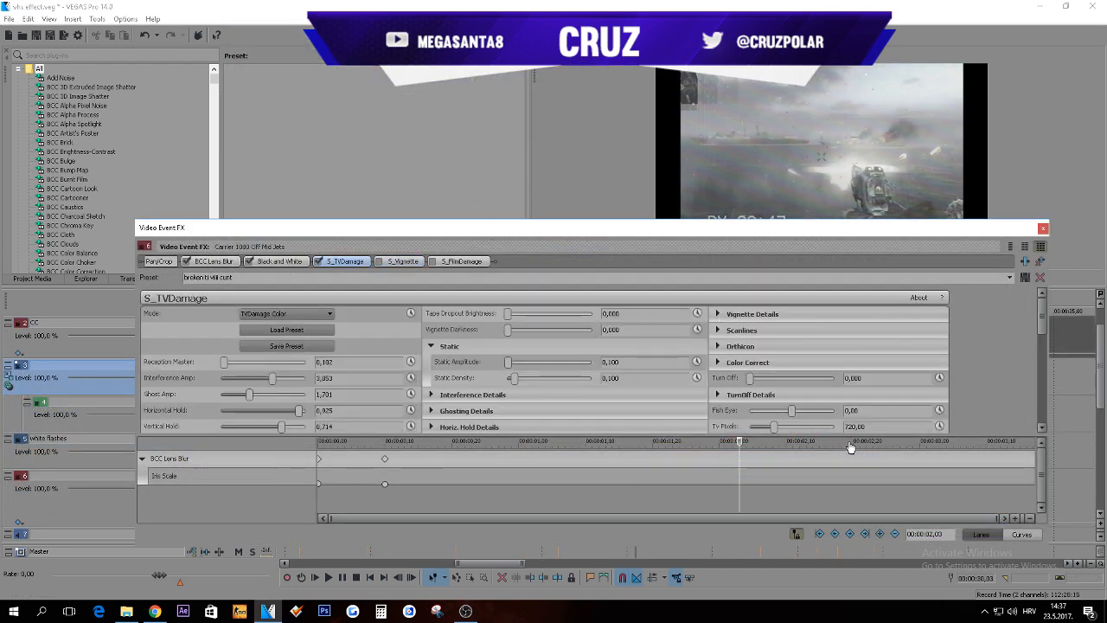
click(1010, 277)
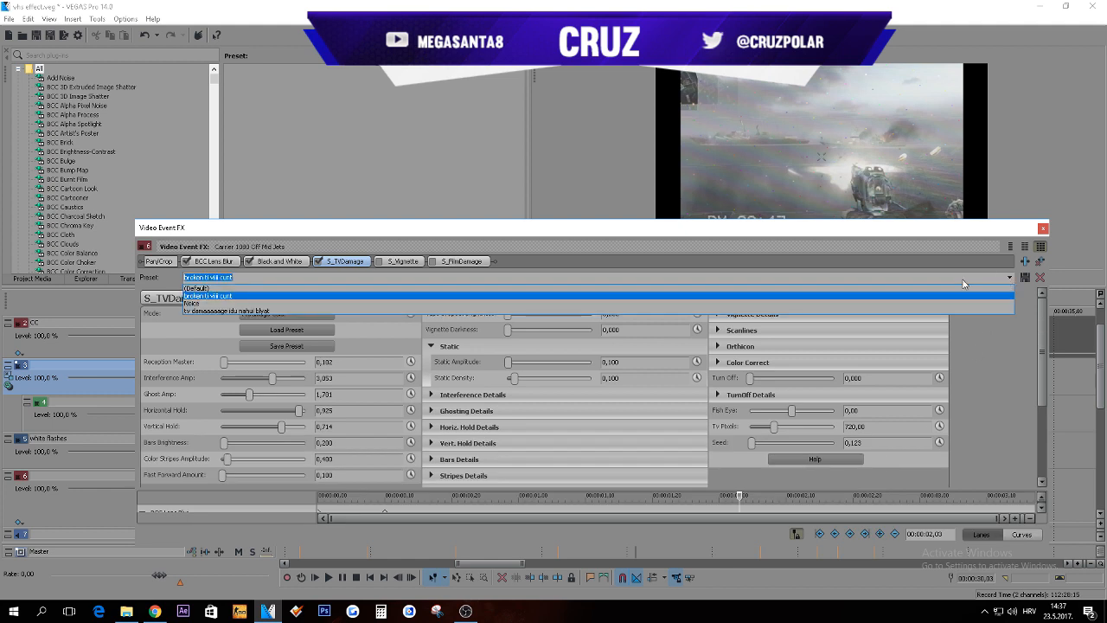
click(191, 302)
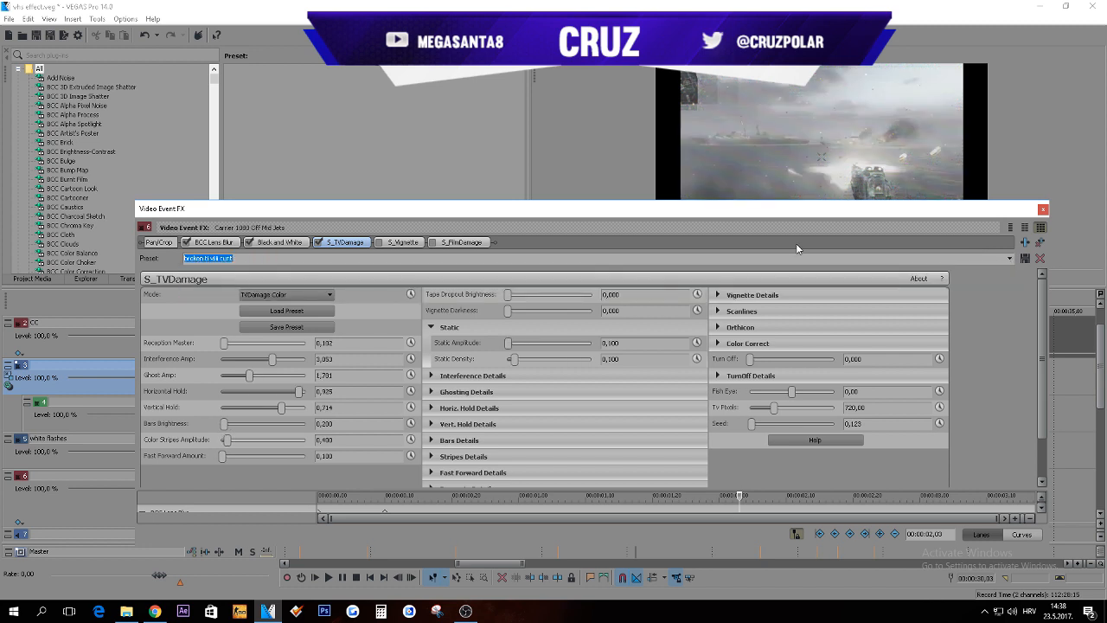
drag(589, 208, 605, 280)
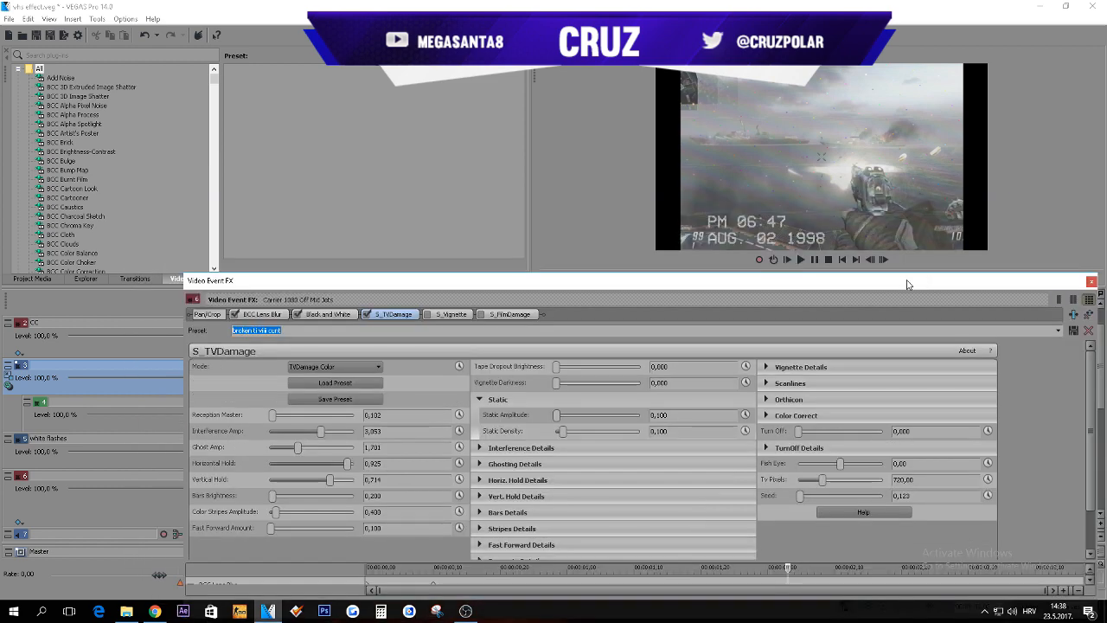
mouse_move(752, 216)
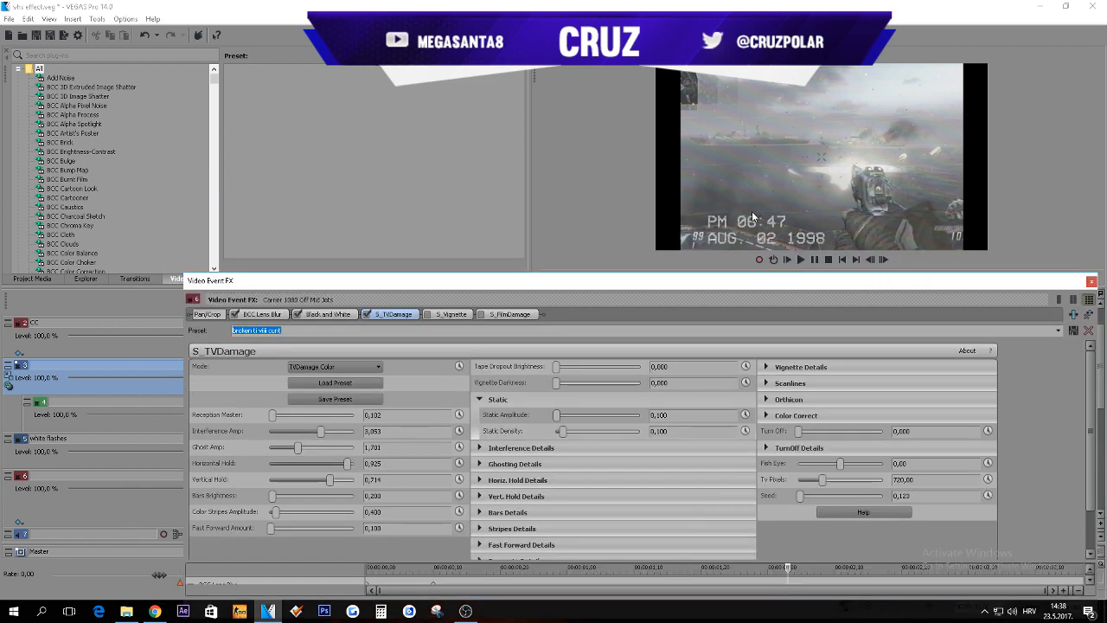
mouse_move(881, 227)
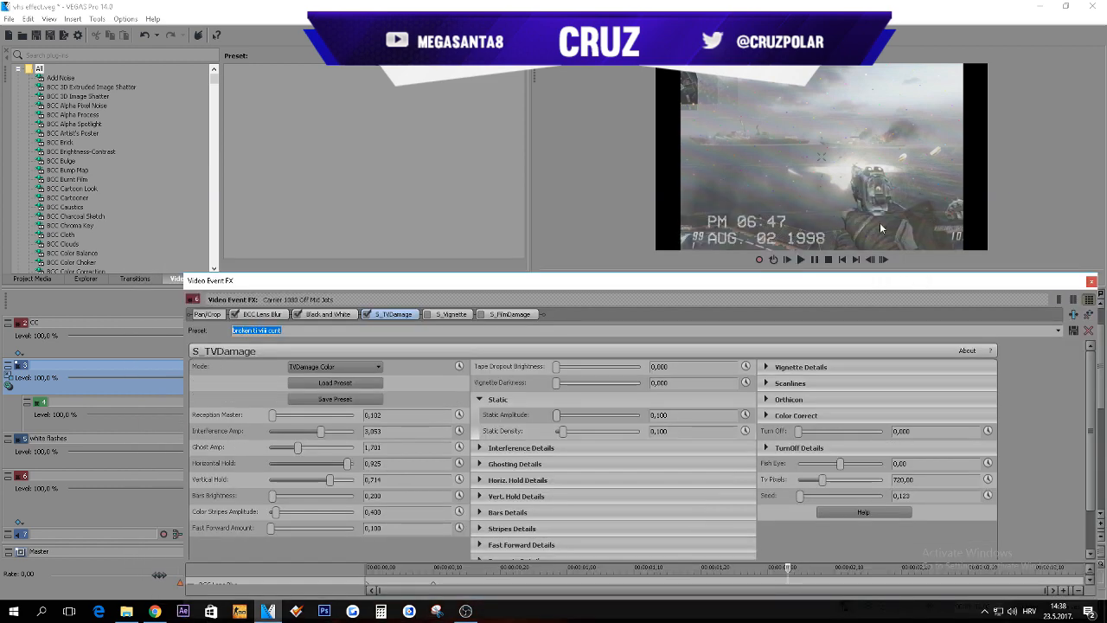
mouse_move(835, 186)
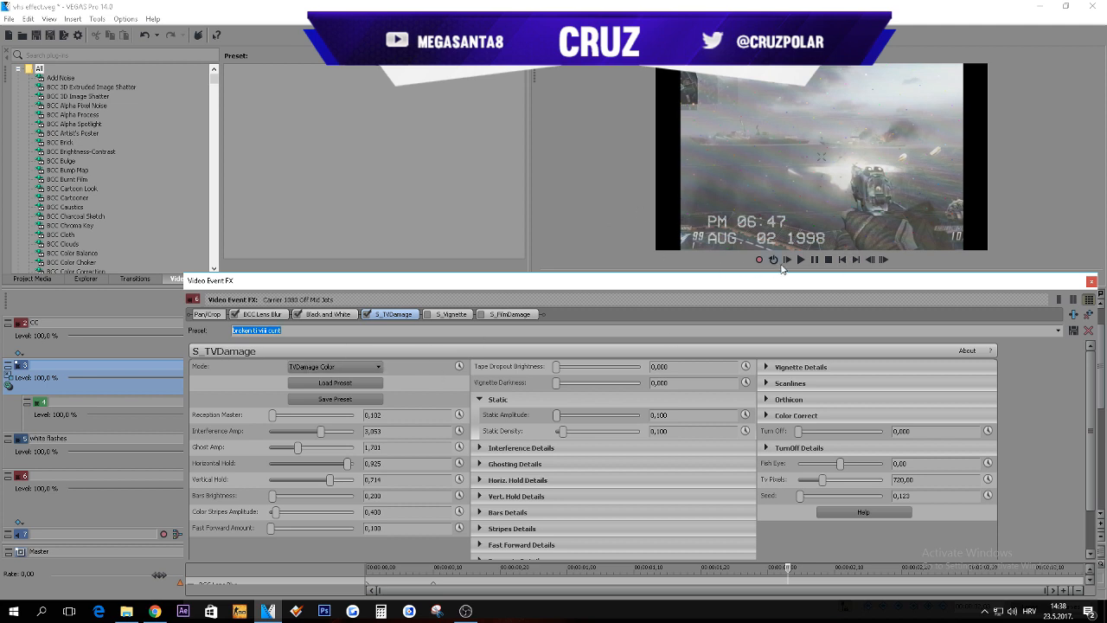
click(447, 314)
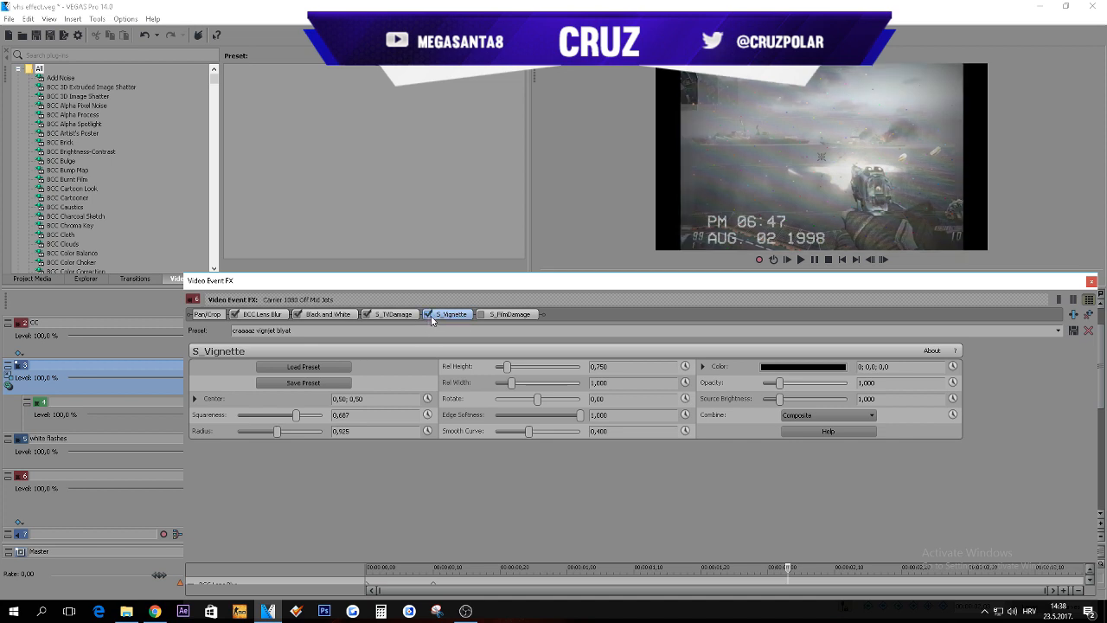
mouse_move(568, 308)
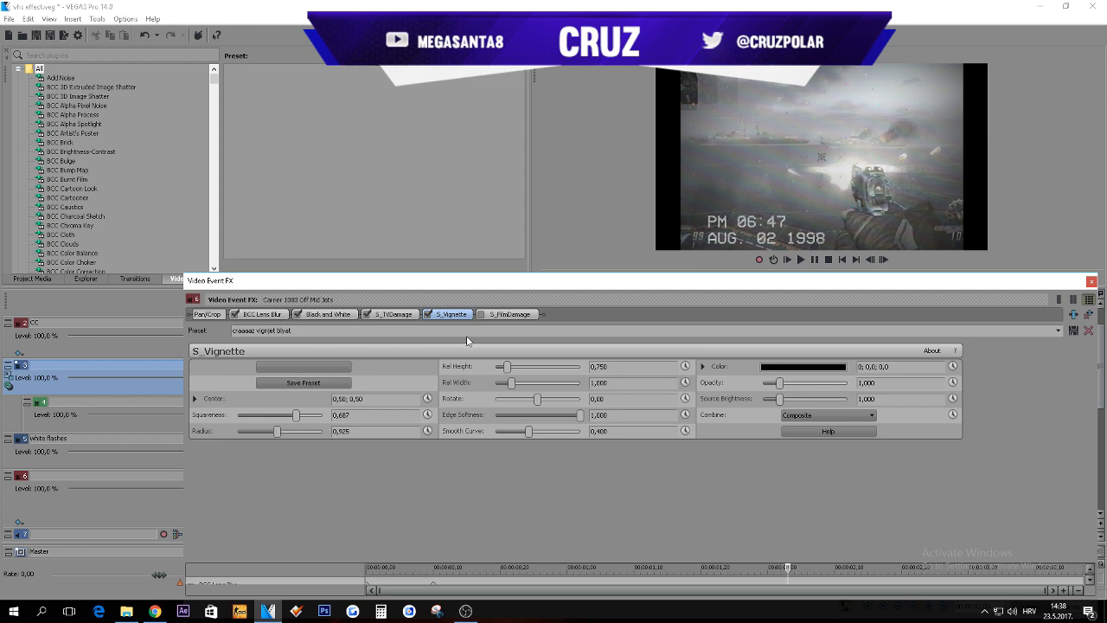
Step: Review the S_FilmDamage settings and close the Video Event FX window
click(506, 314)
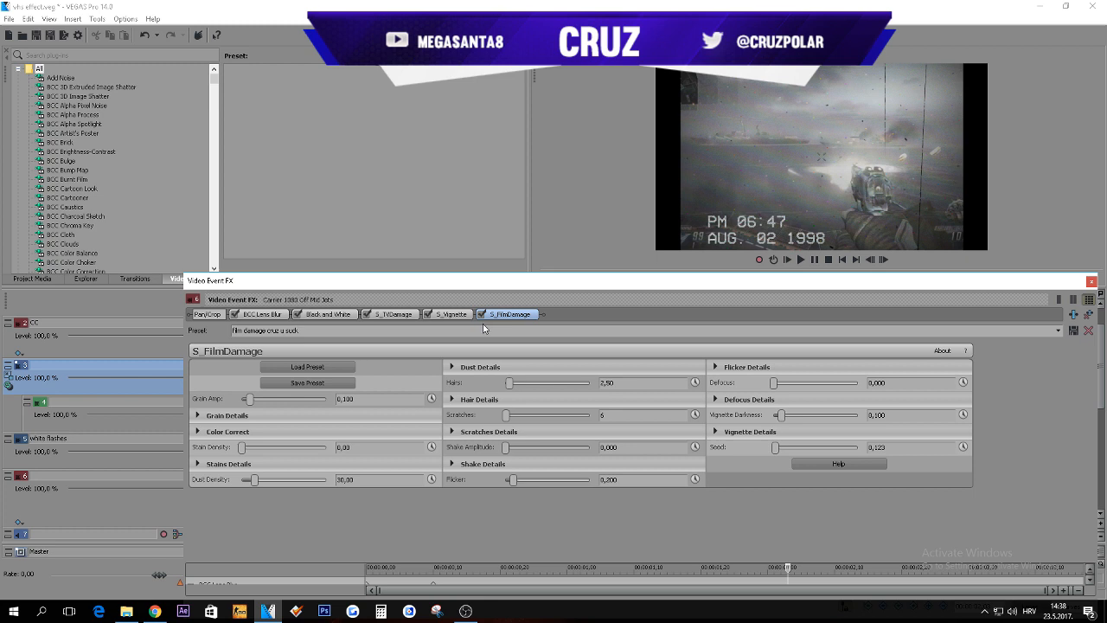
mouse_move(894, 219)
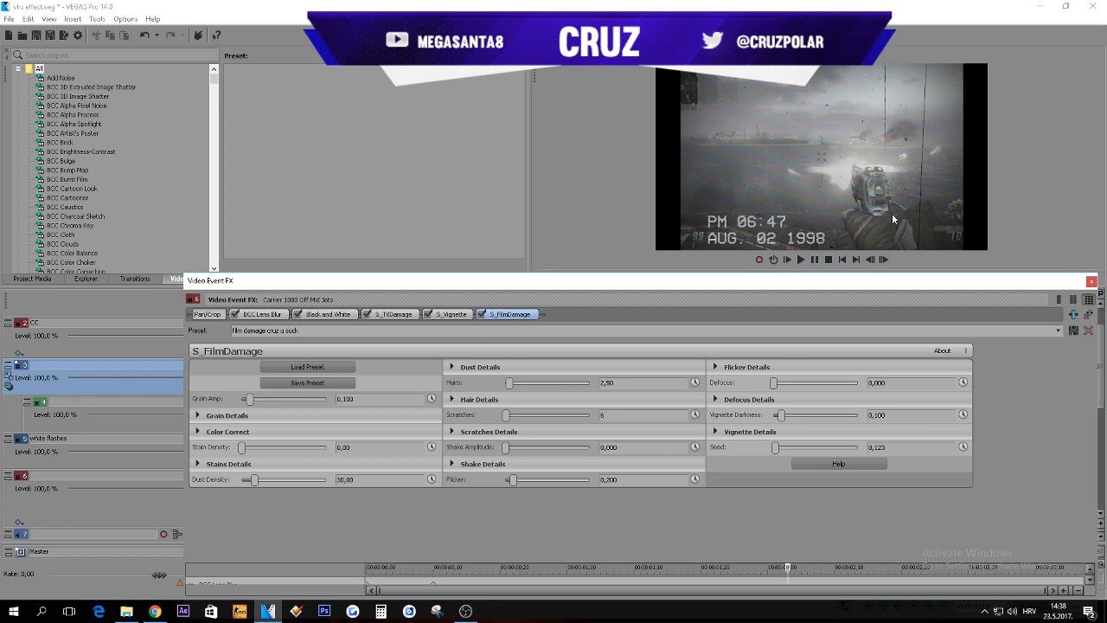
mouse_move(911, 175)
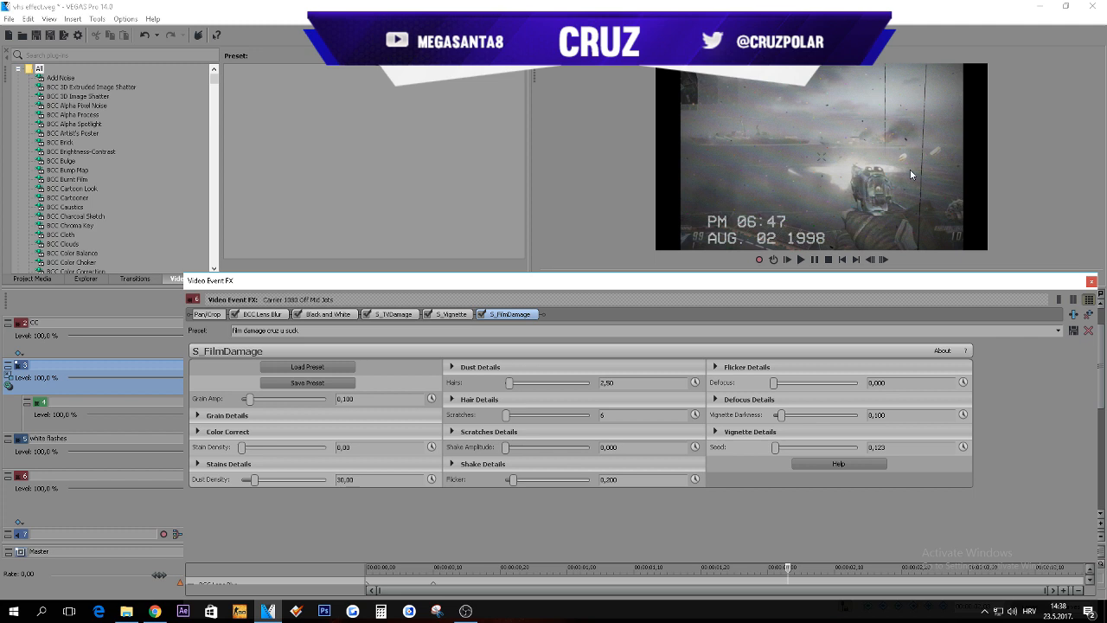
mouse_move(346, 325)
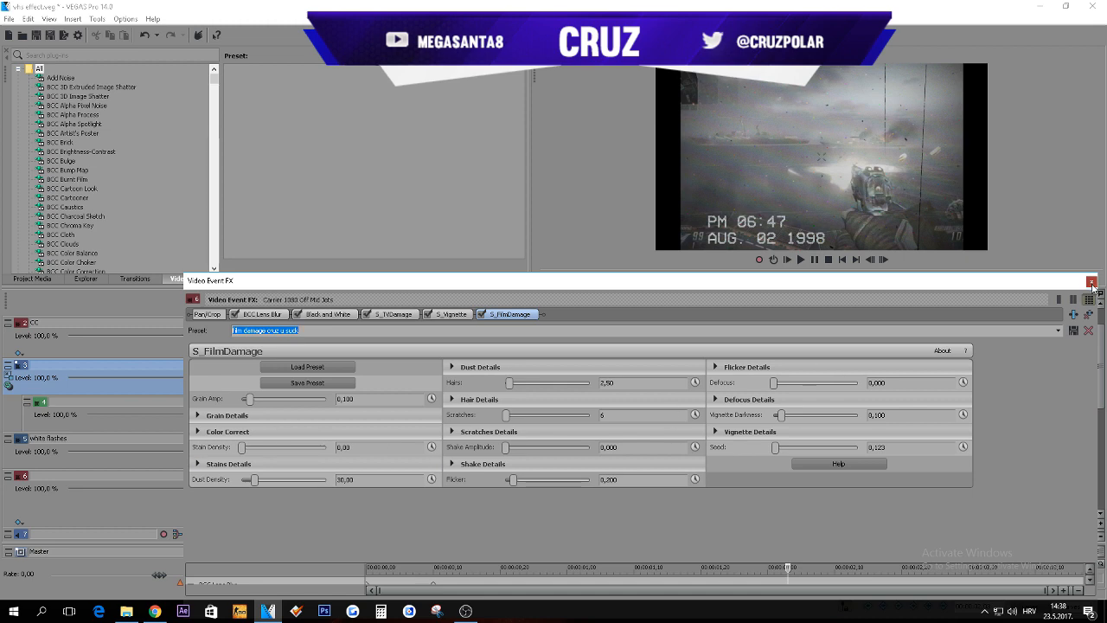
click(1092, 280)
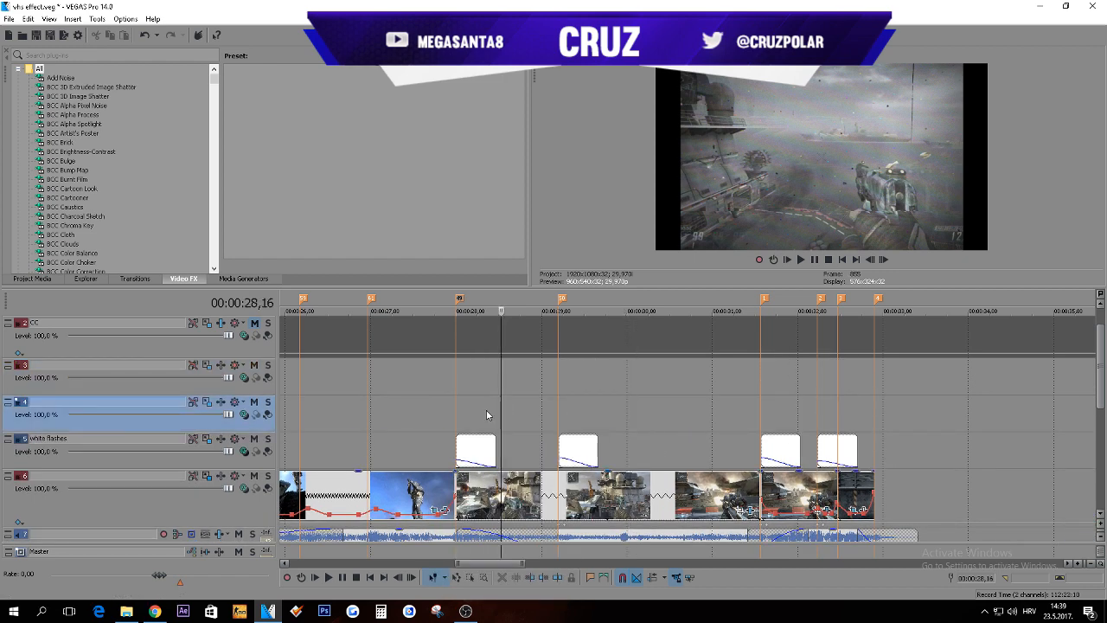
Step: Insert a Titles & Text event on track 4 reading 'PM 06:47 AUG. 02 1998'
right_click(488, 415)
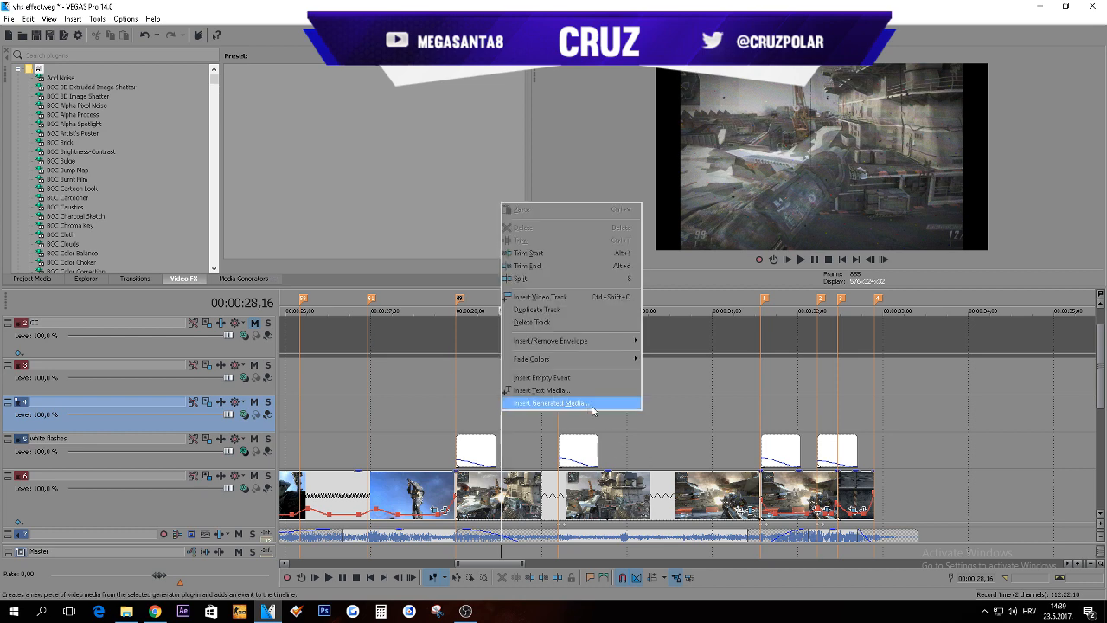
click(550, 403)
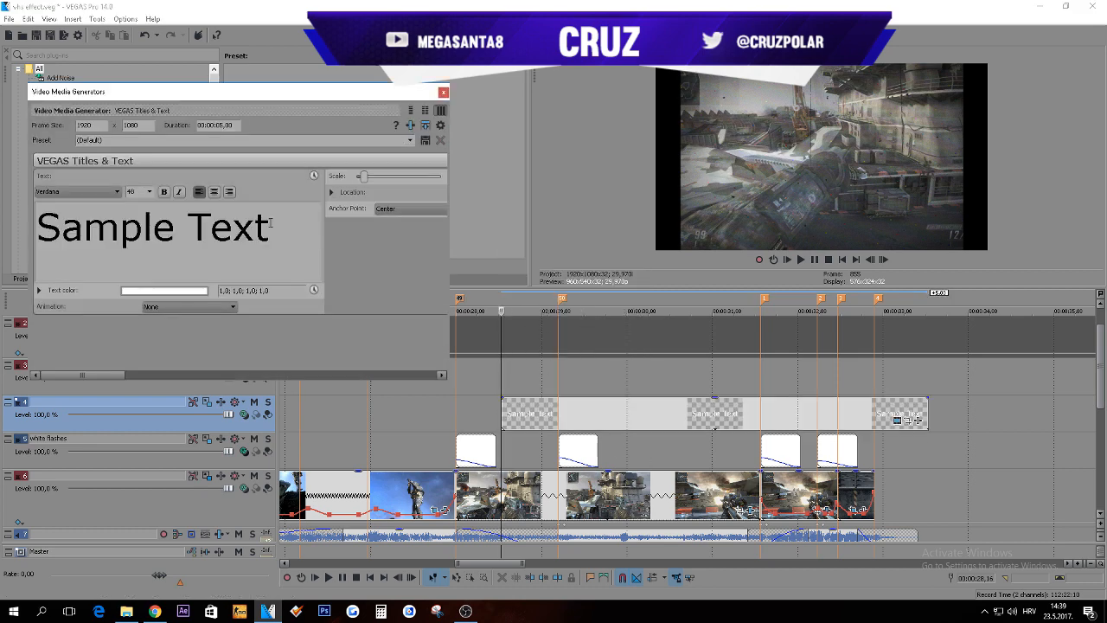
text(PM)
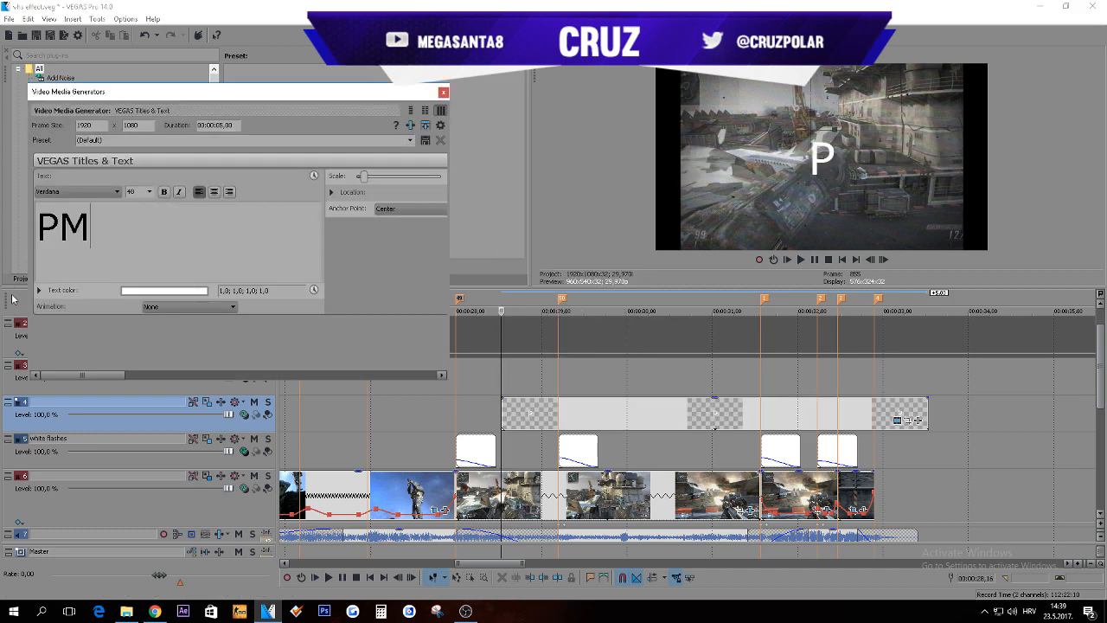
click(126, 611)
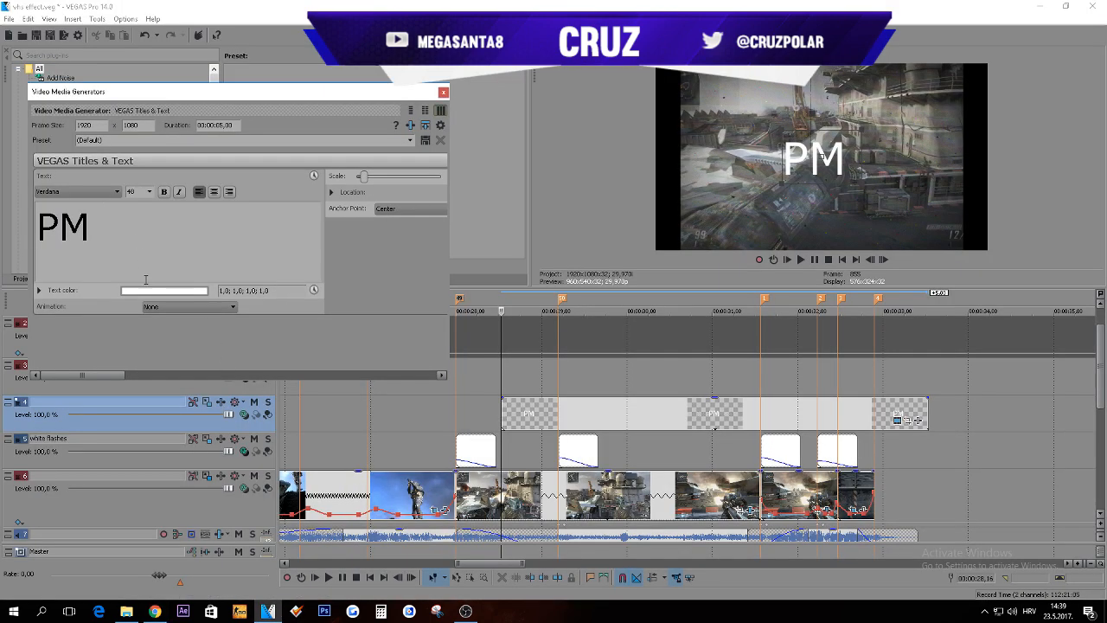
text(06:47)
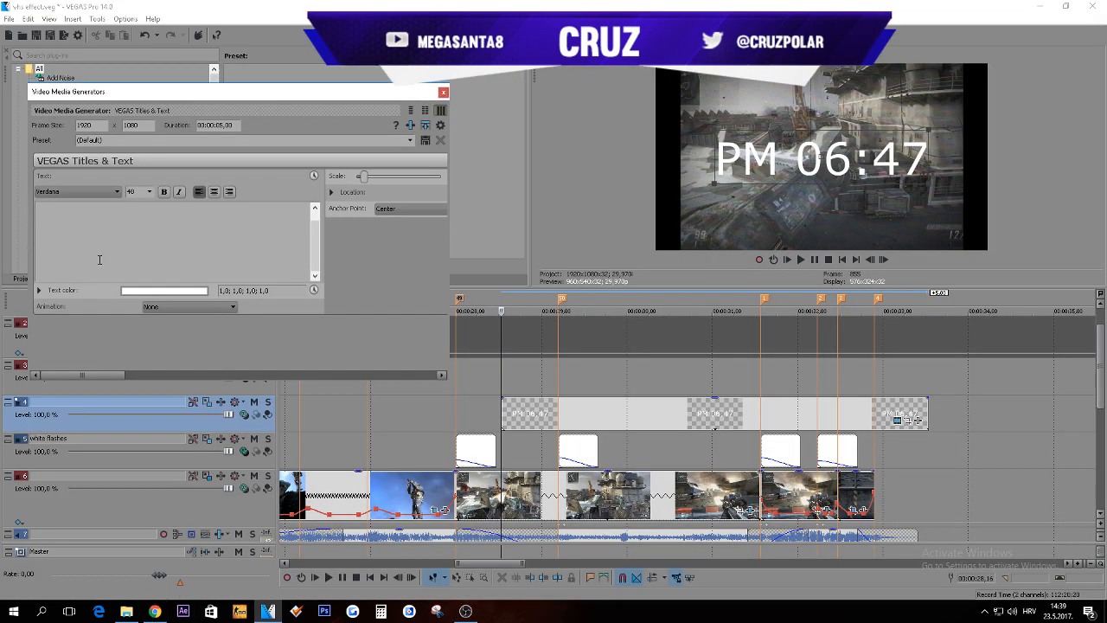
text(AUG)
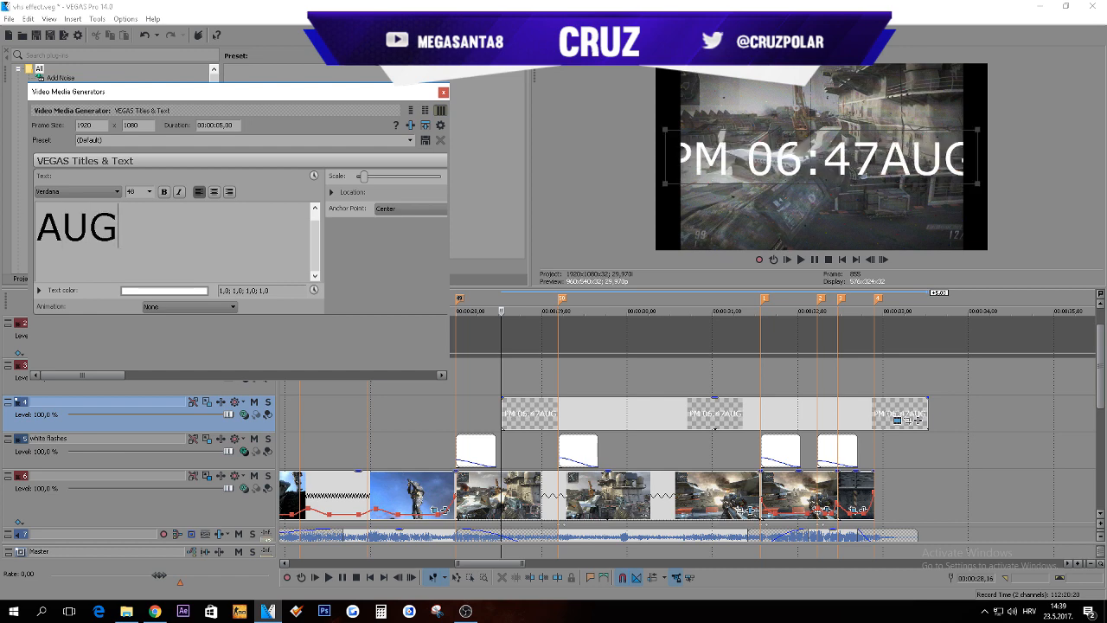
text(. 2)
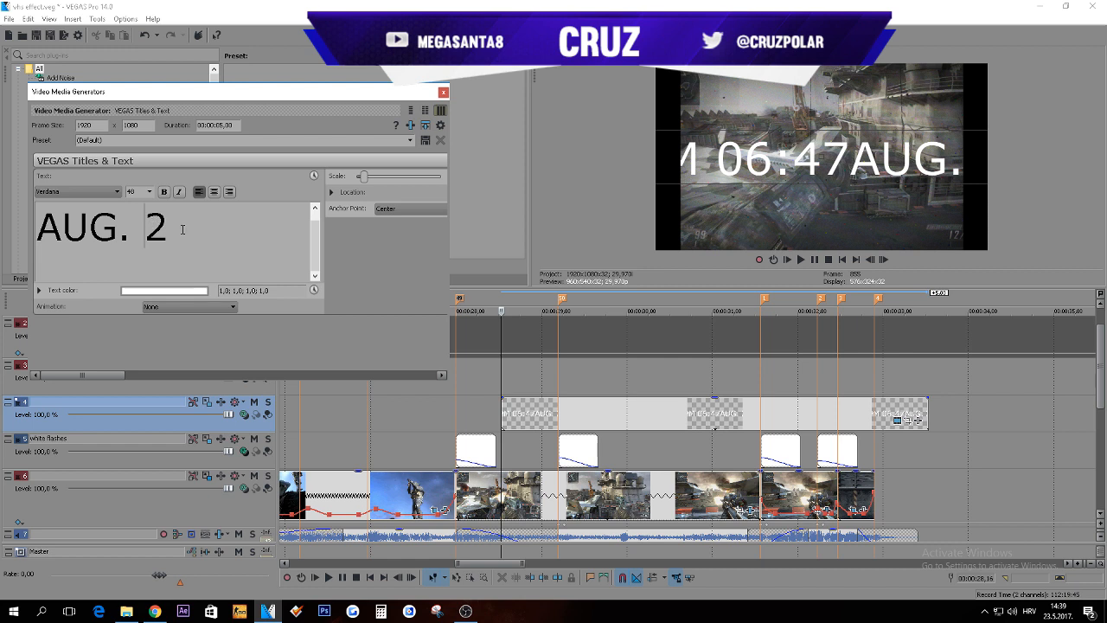
text(02 1)
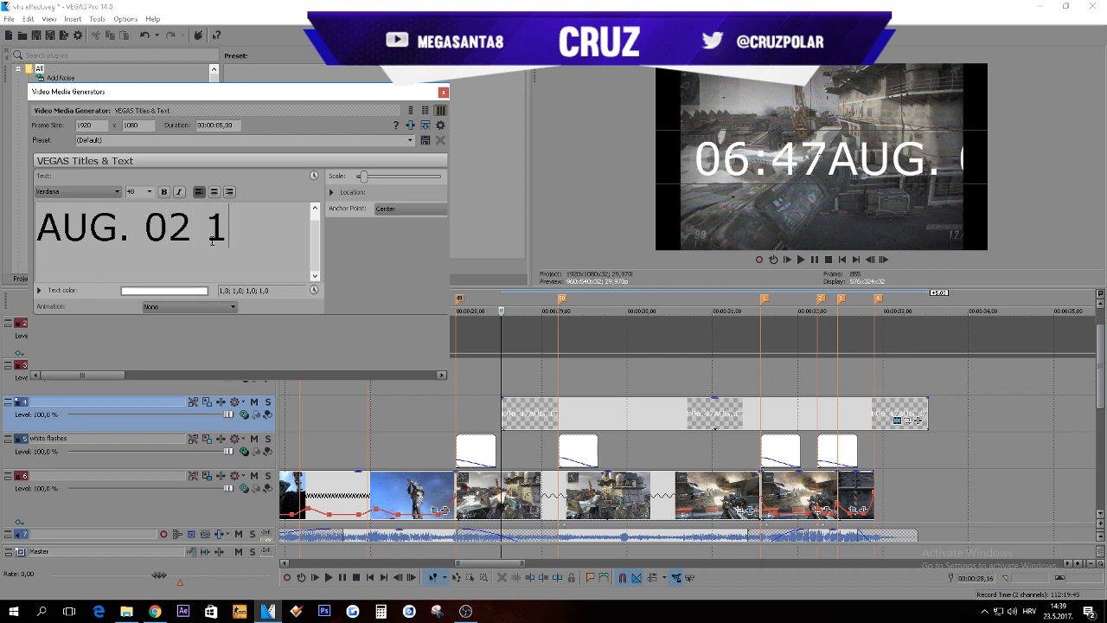
text(998)
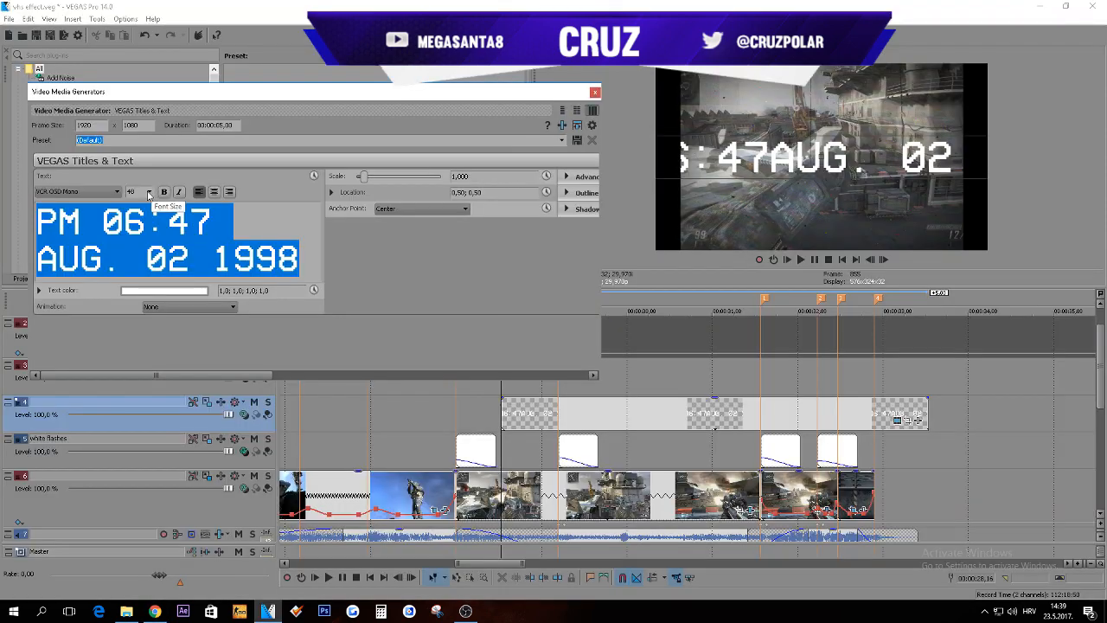
Step: Shrink the timestamp, move it to location 0.33, 0.11, and tighten tracking and line spacing
click(149, 191)
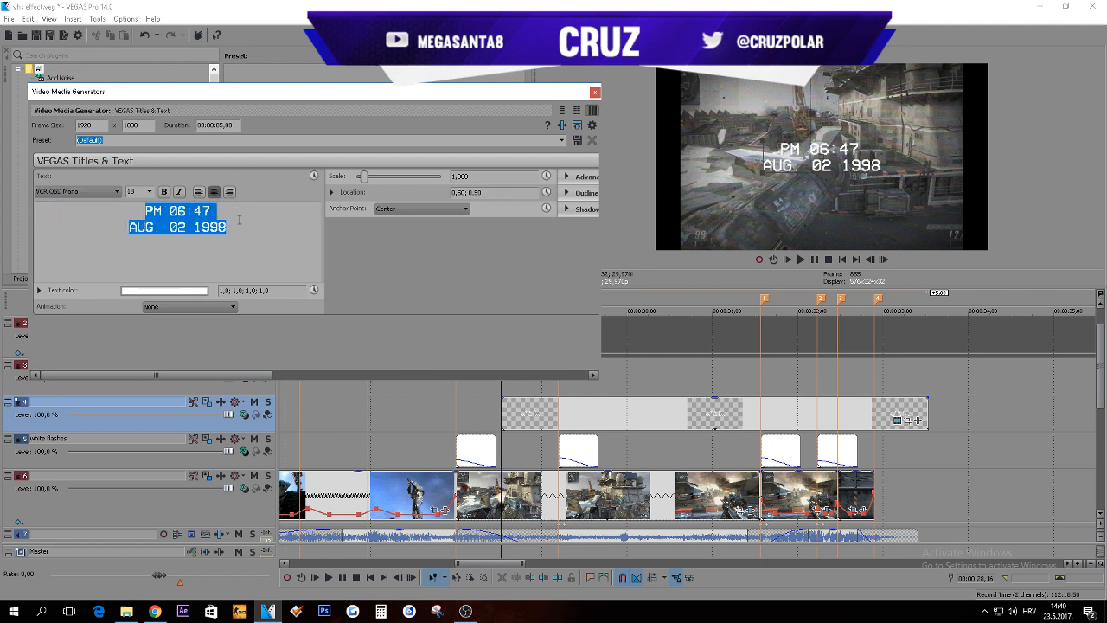
click(199, 191)
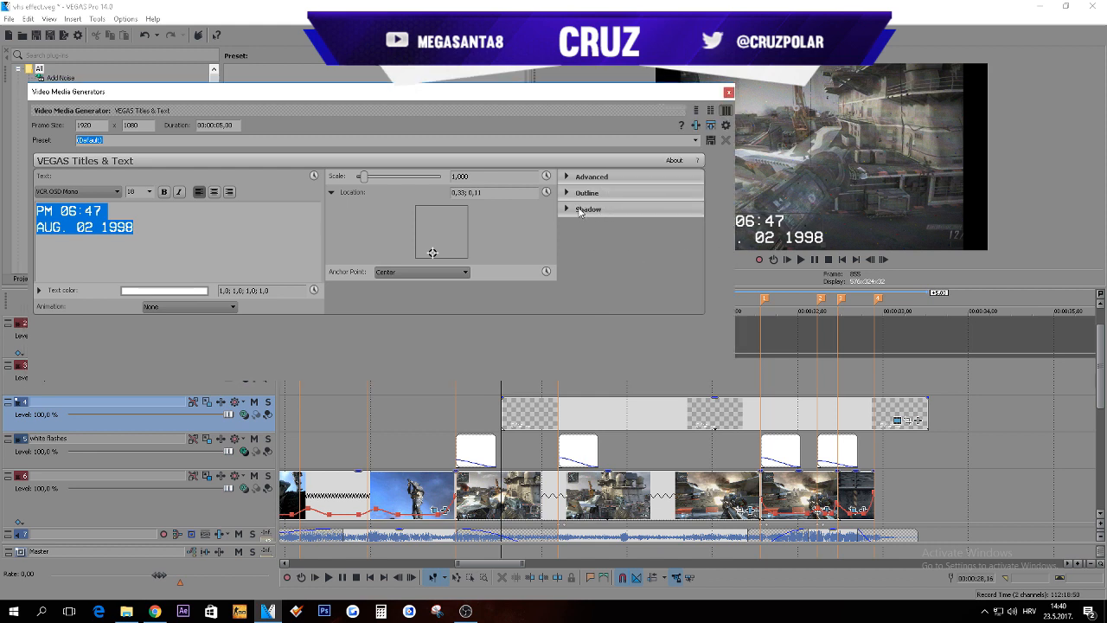
click(591, 176)
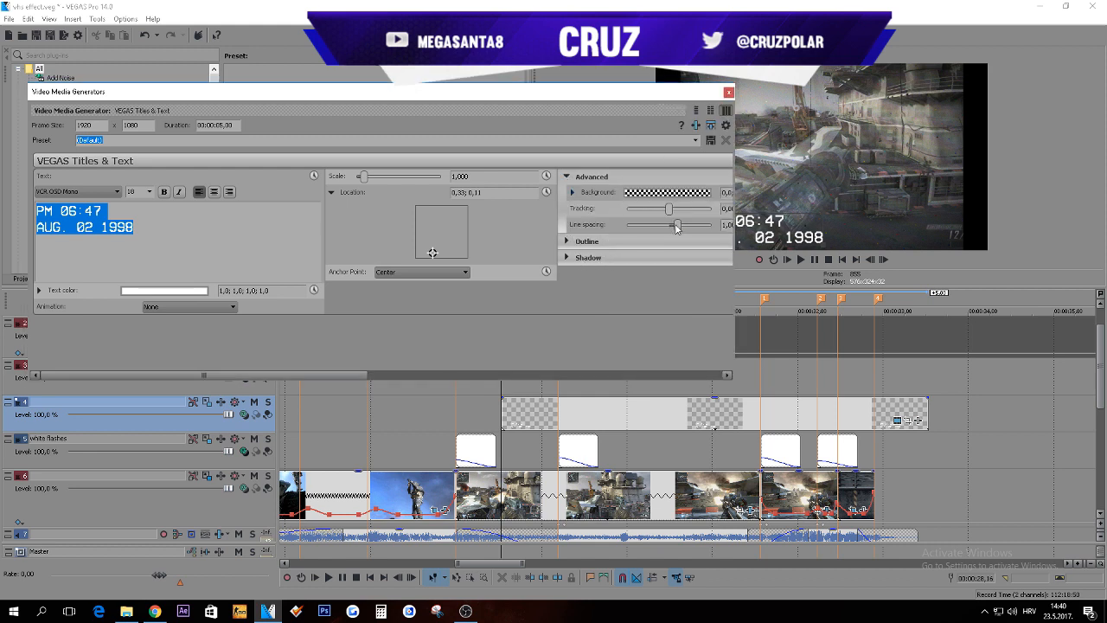
drag(677, 225, 673, 226)
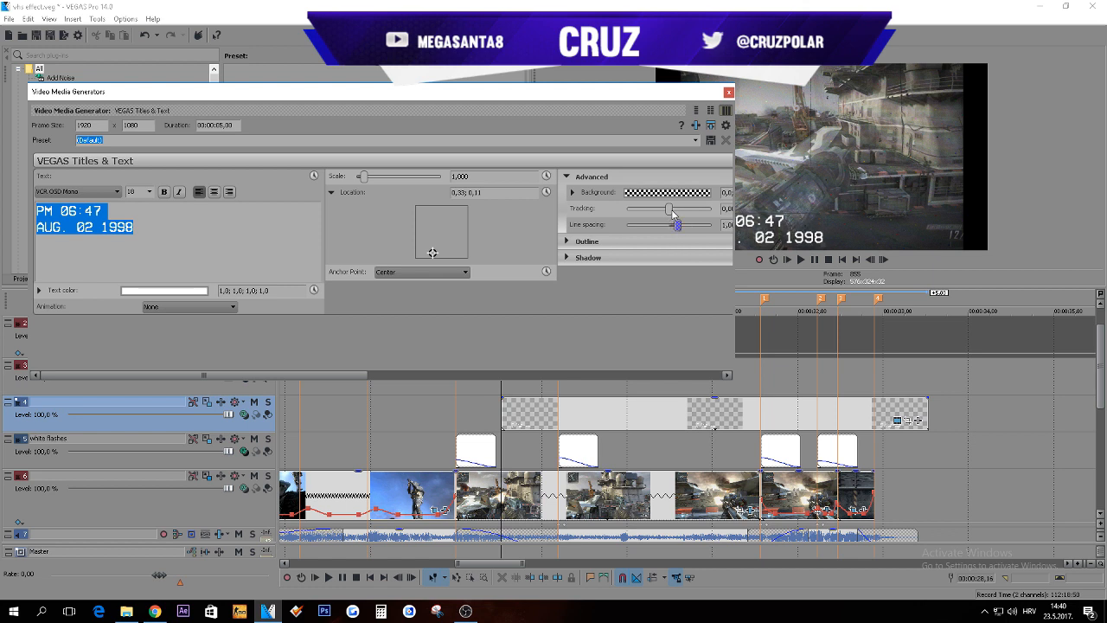
drag(673, 208, 668, 209)
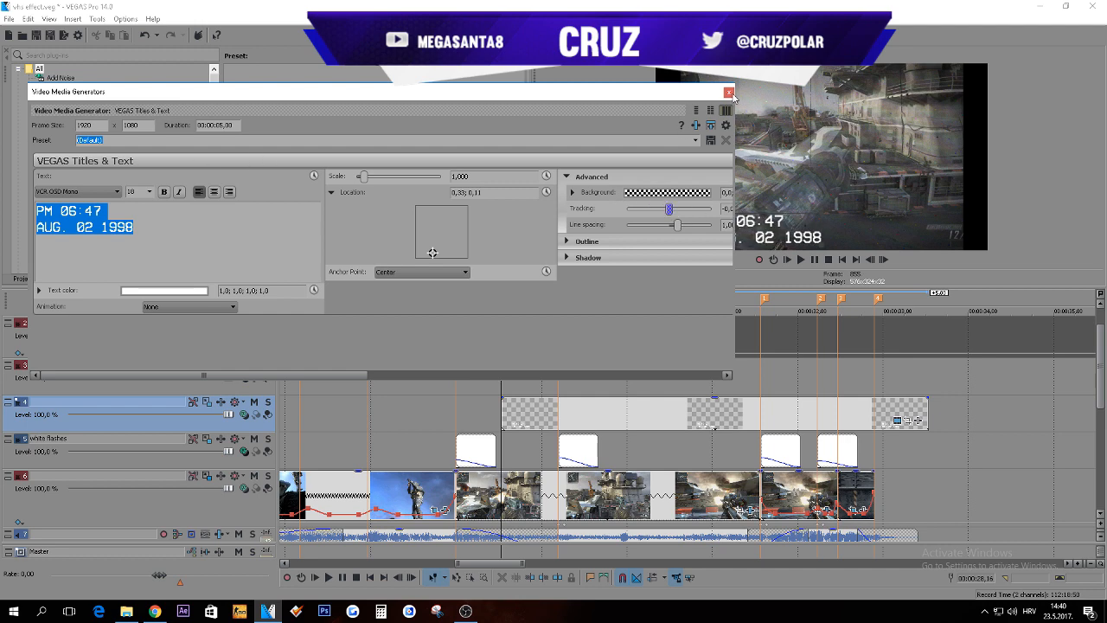
Step: Close the text generator and apply the custom VHS text TV Simulator preset to the timestamp
click(729, 93)
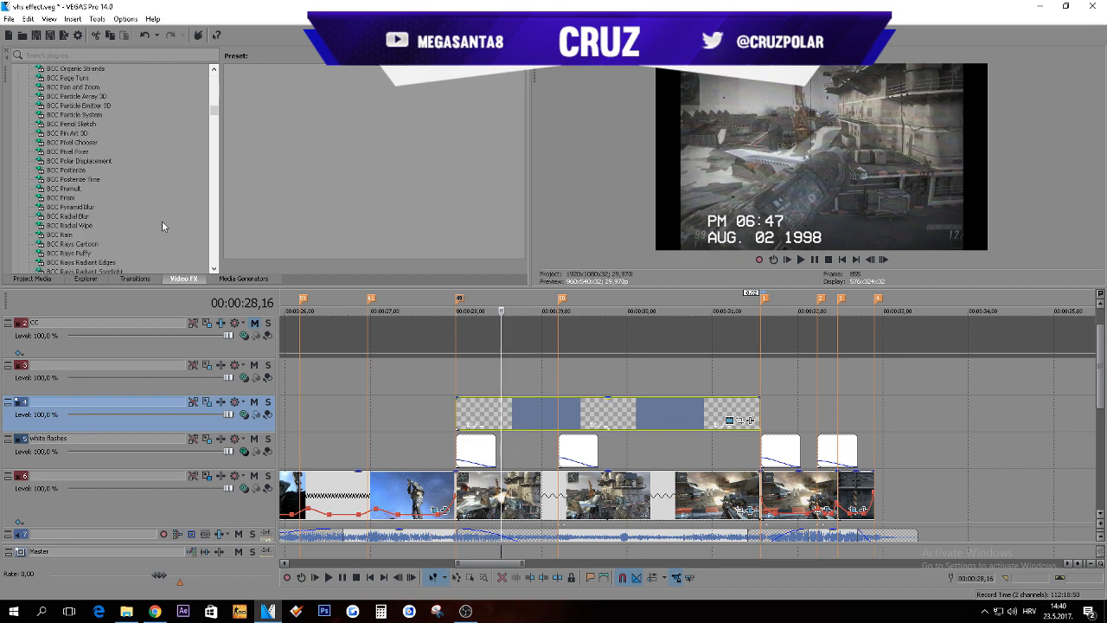
scroll(down, 3)
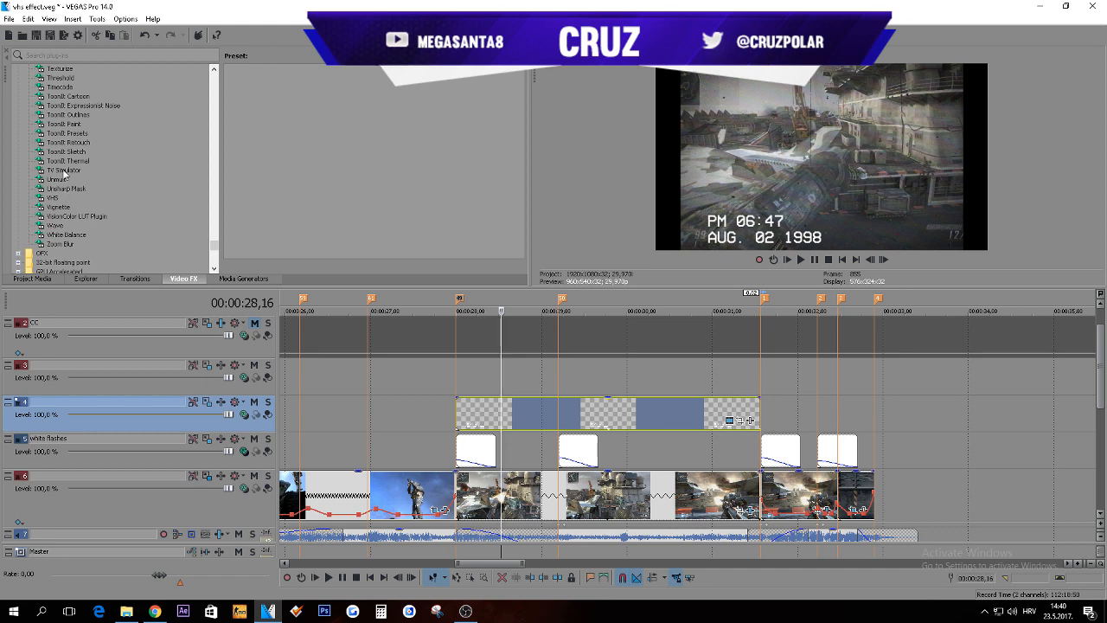
click(63, 169)
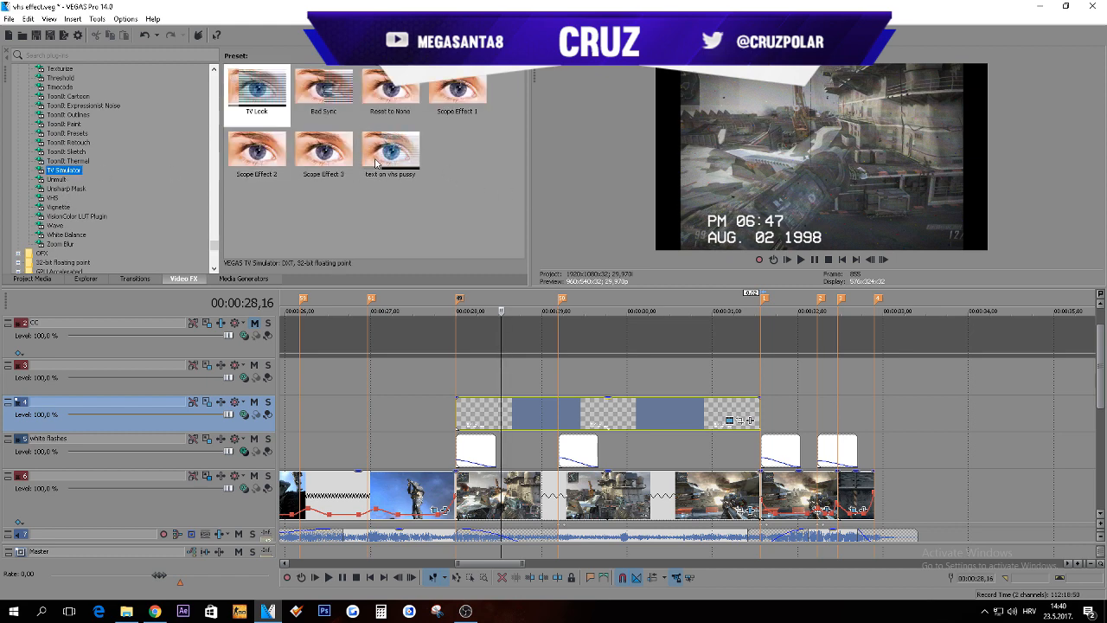
click(390, 148)
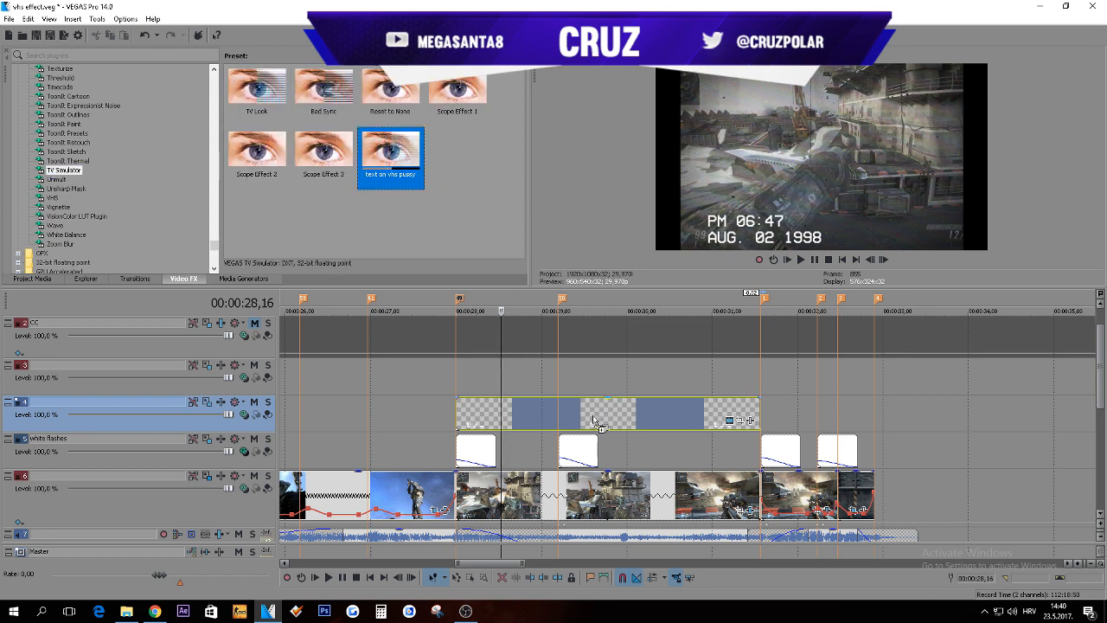
double_click(390, 149)
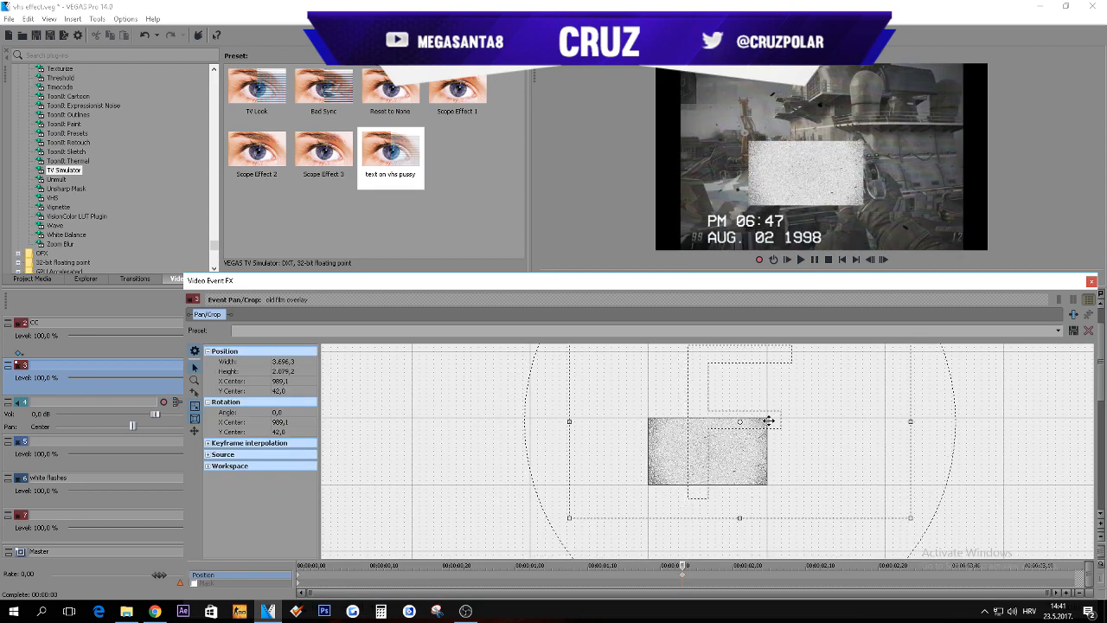
Step: Drag the old film overlay's Pan/Crop frame so its grain sits over the bottom timestamp
drag(739, 421, 779, 385)
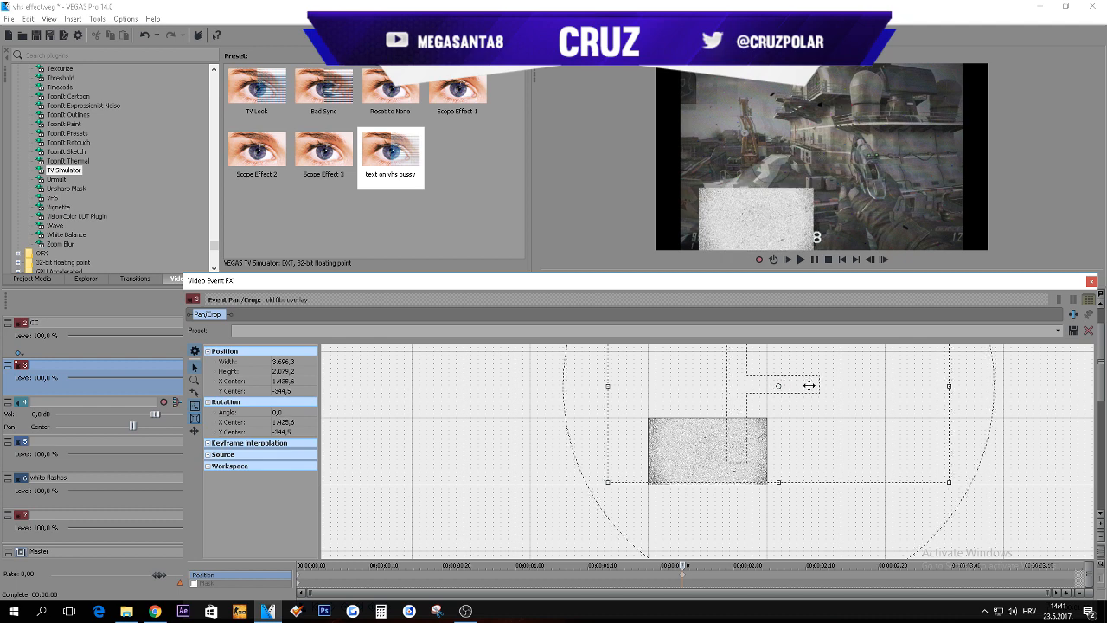
drag(808, 385, 786, 384)
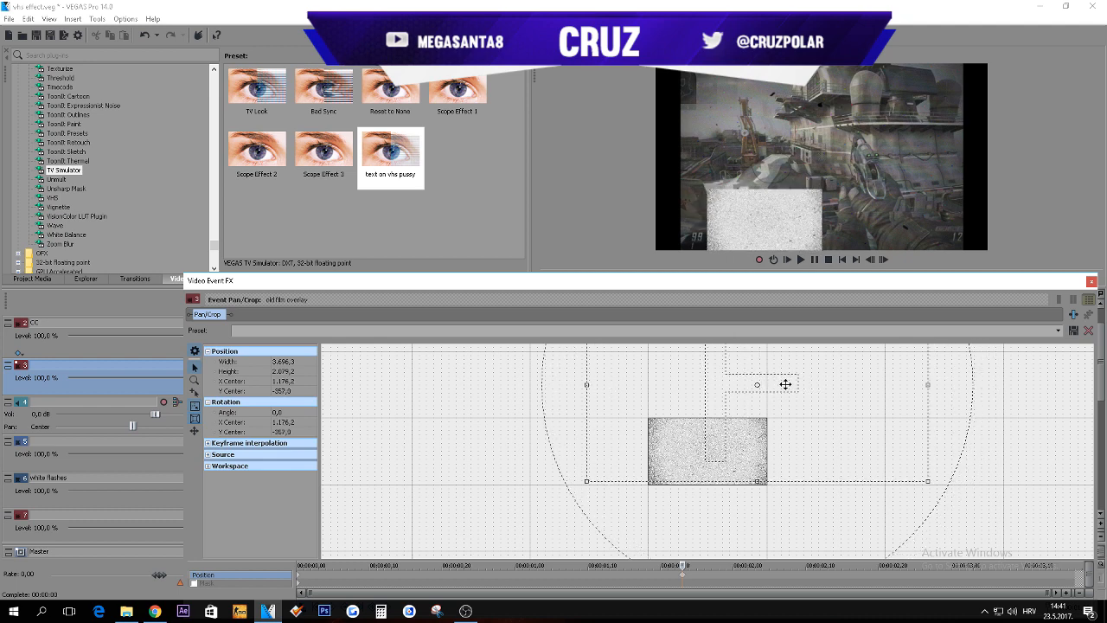
drag(759, 384, 759, 387)
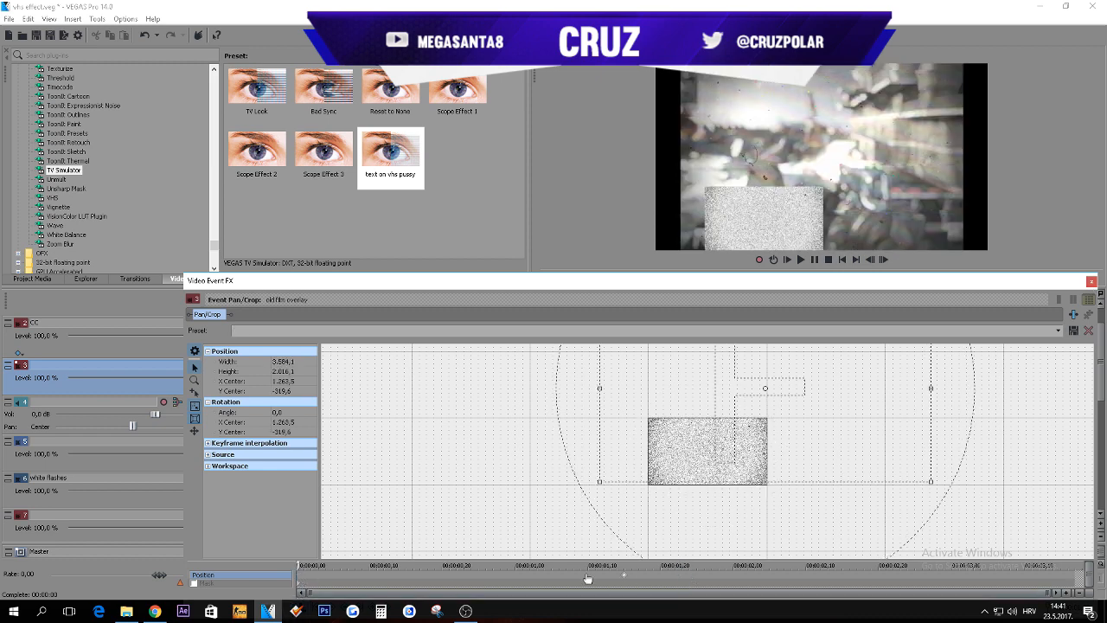
click(1091, 281)
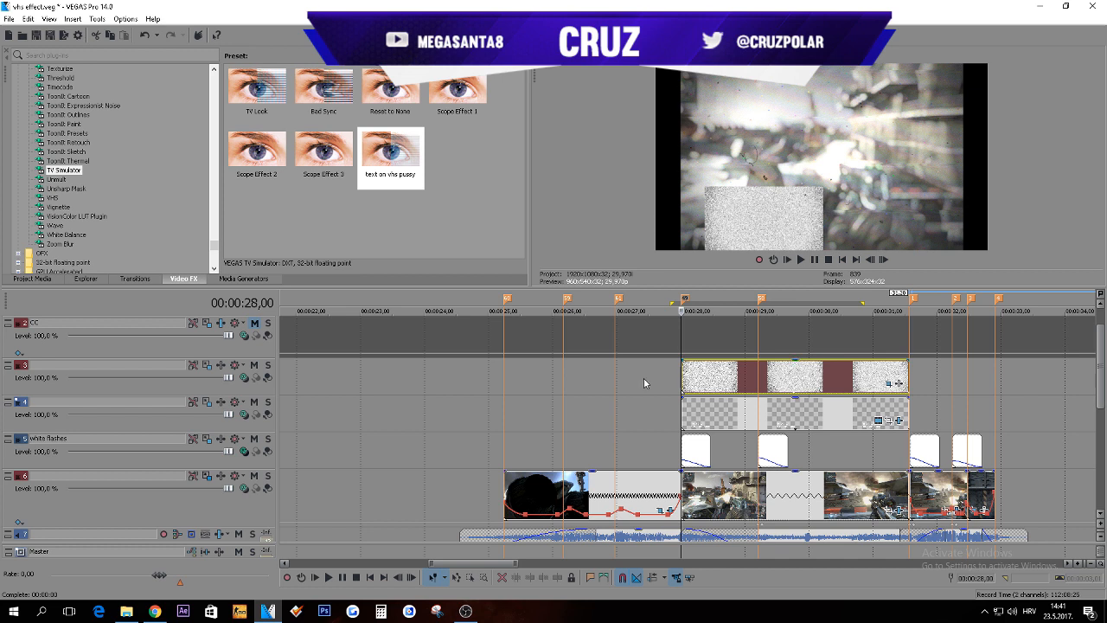
Step: Make the timestamp text track a compositing child of the old film overlay track
click(245, 379)
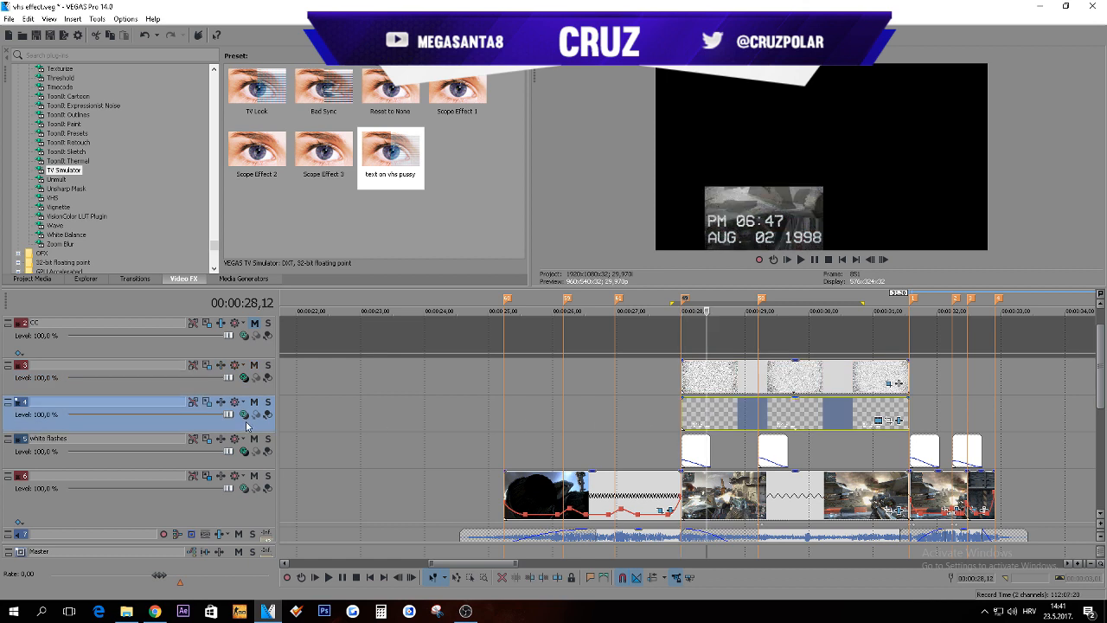
mouse_move(261, 422)
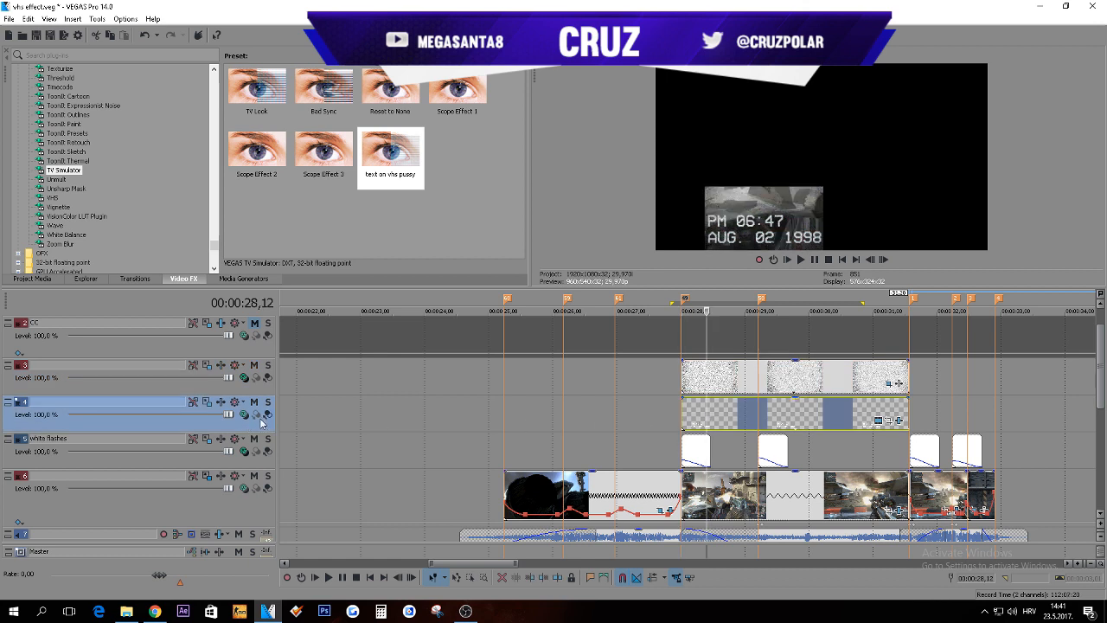
mouse_move(267, 415)
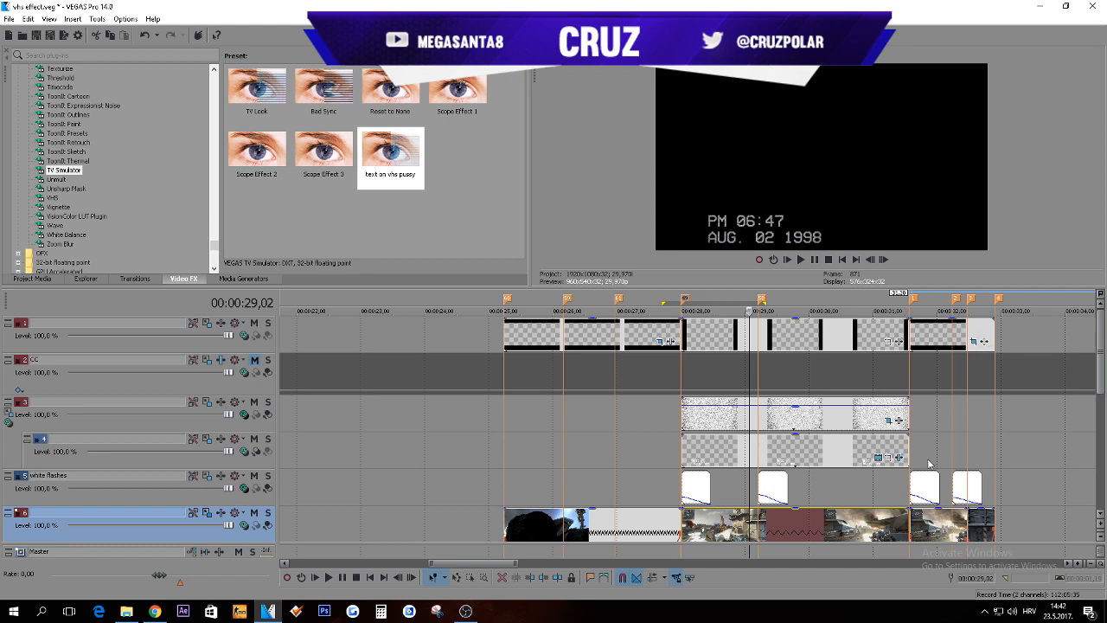
scroll(down, 3)
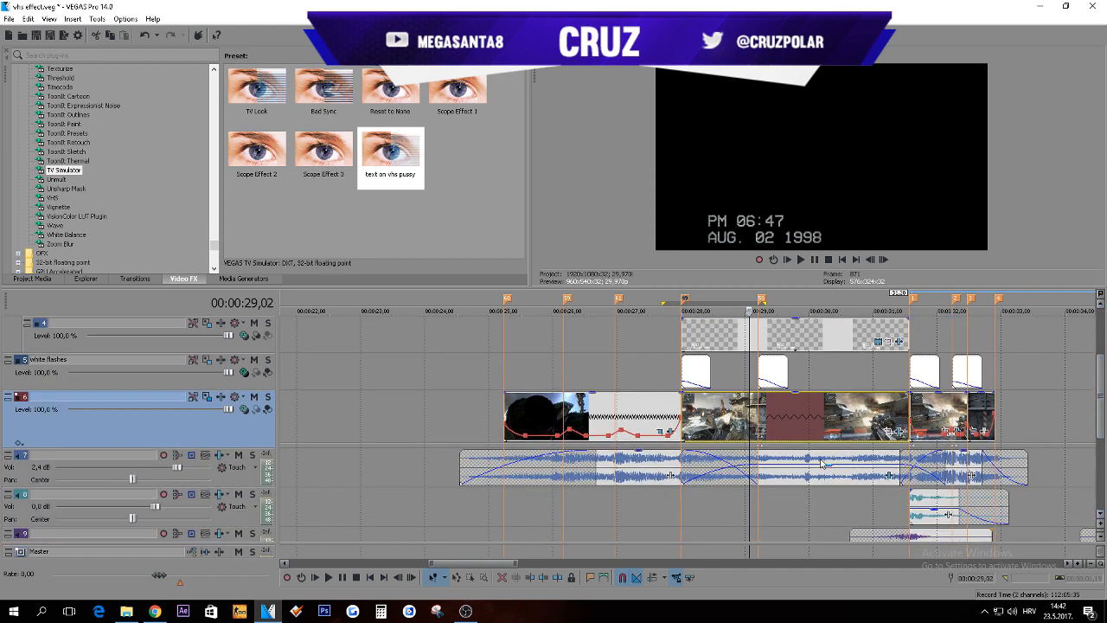